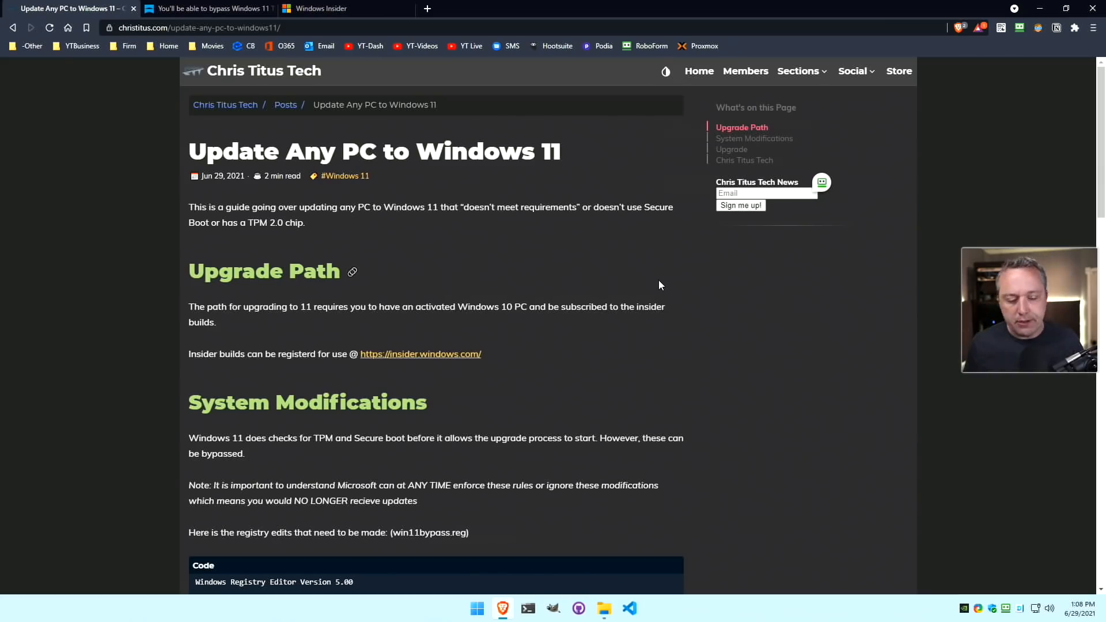
{"action": "mouse_move", "coordinate": [616, 266]}
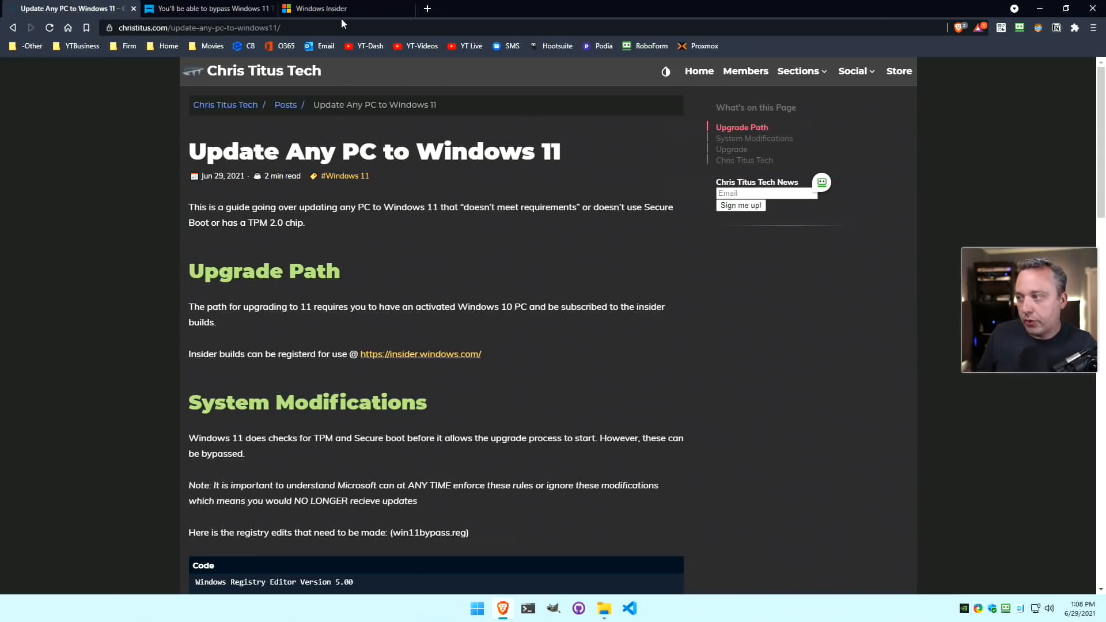
Bring up the Windows Insider Program page and confirm build 22000.51 in the About Windows dialog.
{"action": "left_click", "coordinate": [325, 9]}
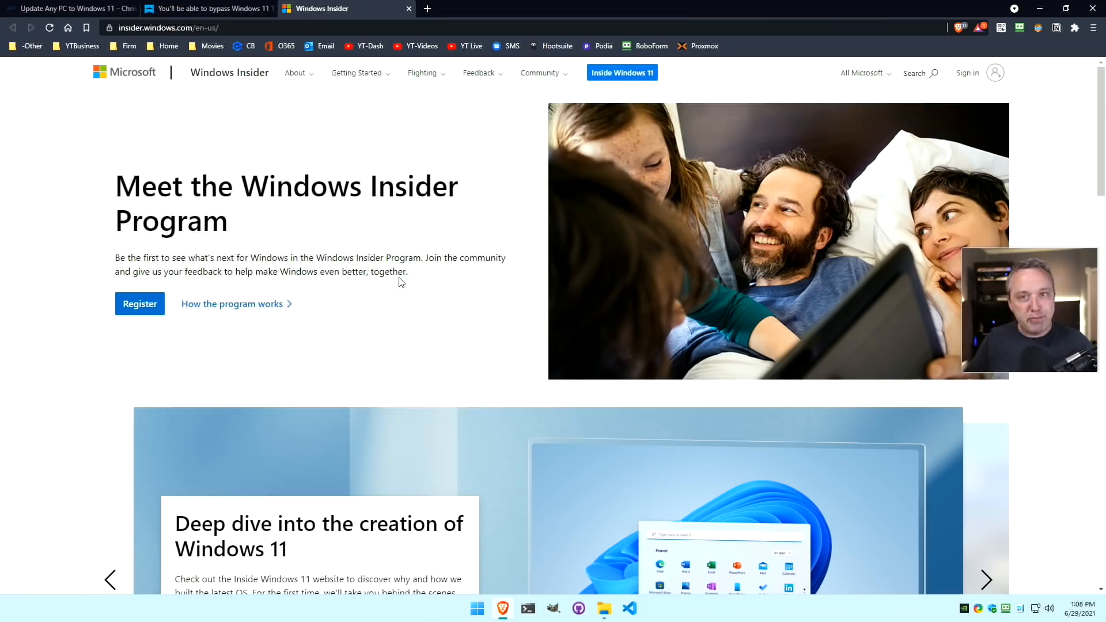
{"action": "mouse_move", "coordinate": [293, 407]}
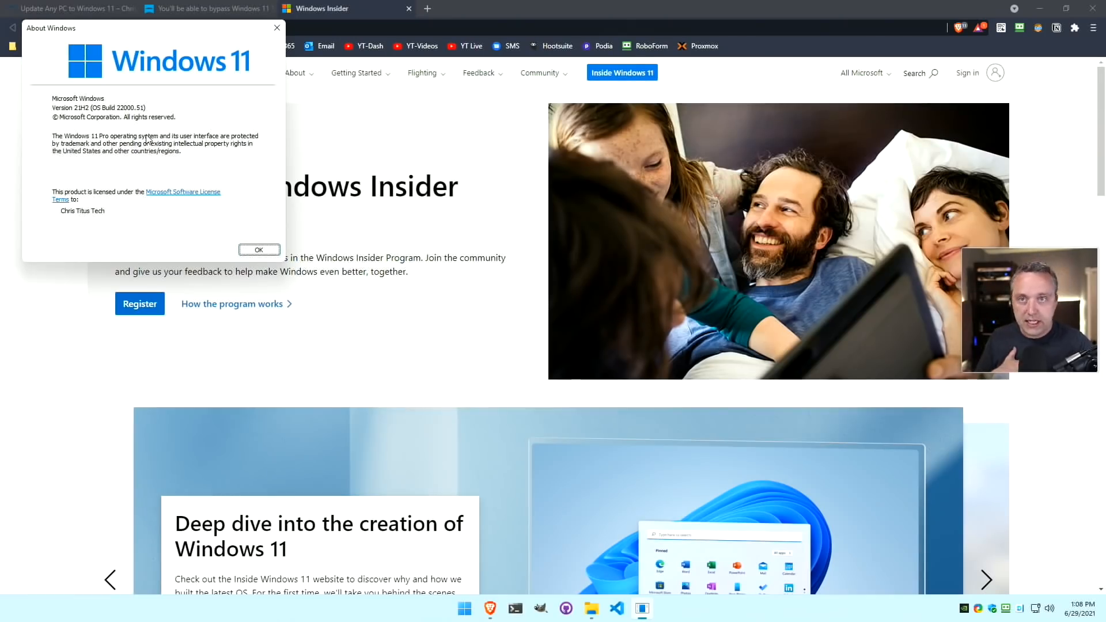
{"action": "mouse_move", "coordinate": [196, 217]}
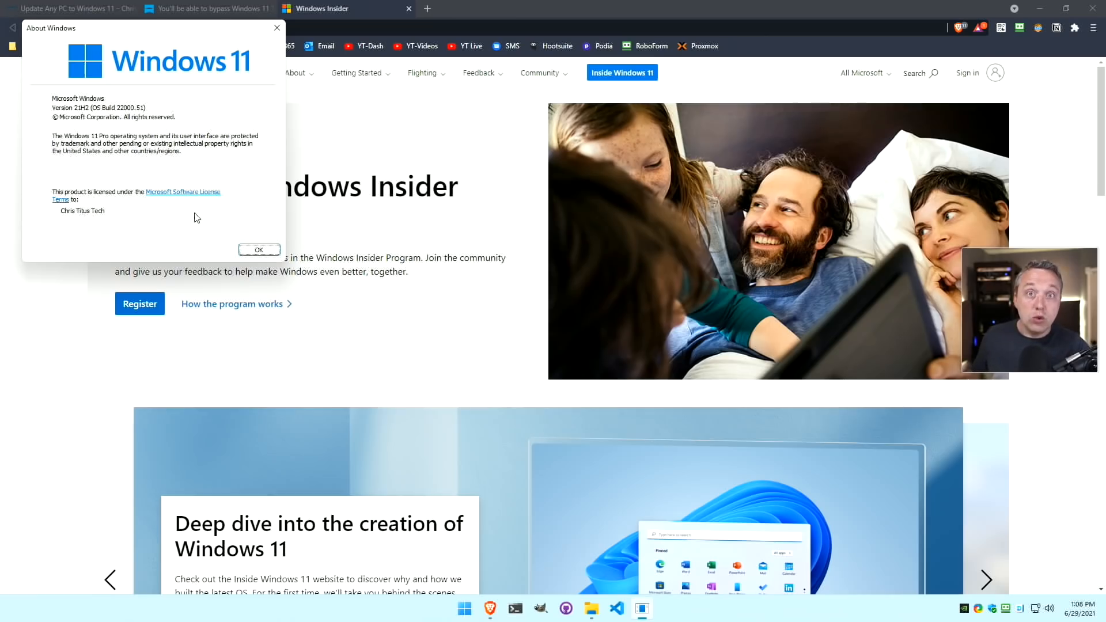
{"action": "left_click", "coordinate": [258, 250]}
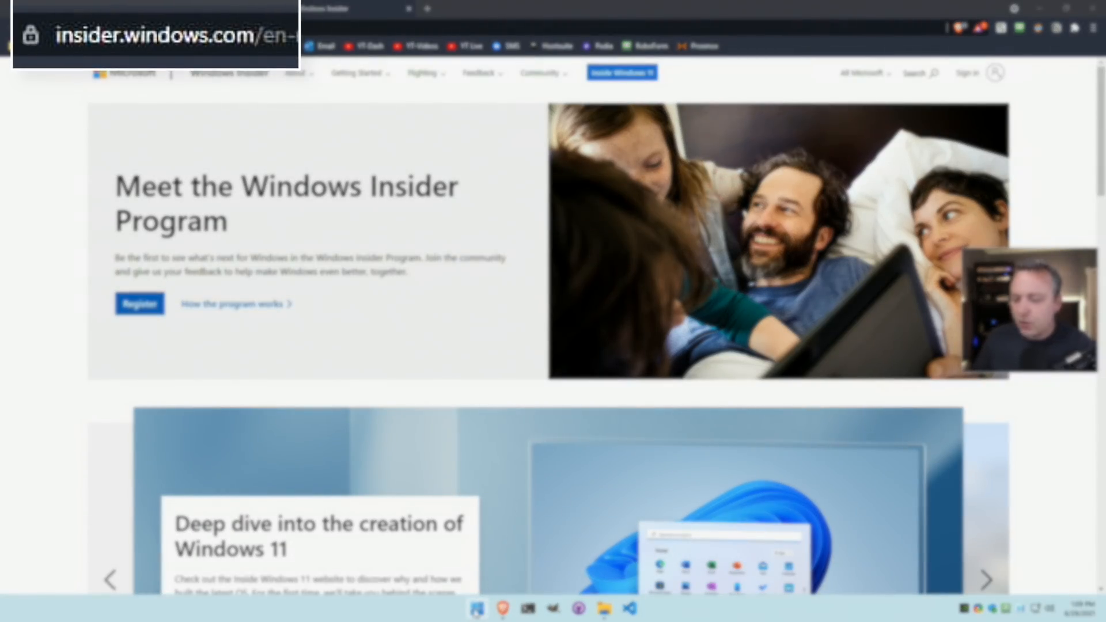
{"action": "right_click", "coordinate": [477, 608]}
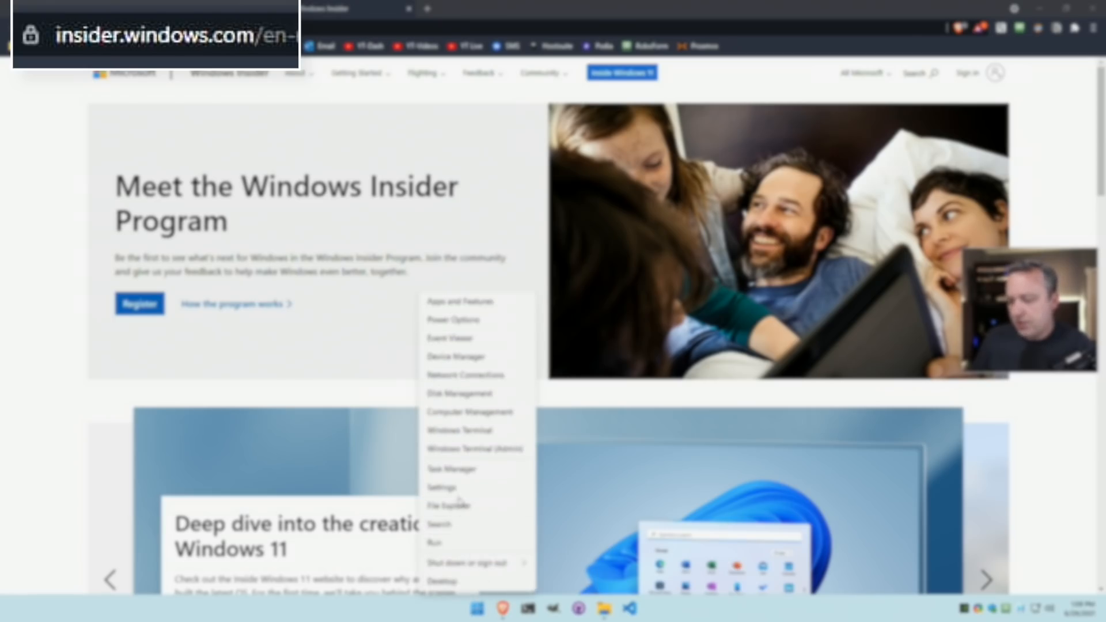
{"action": "left_click", "coordinate": [441, 487]}
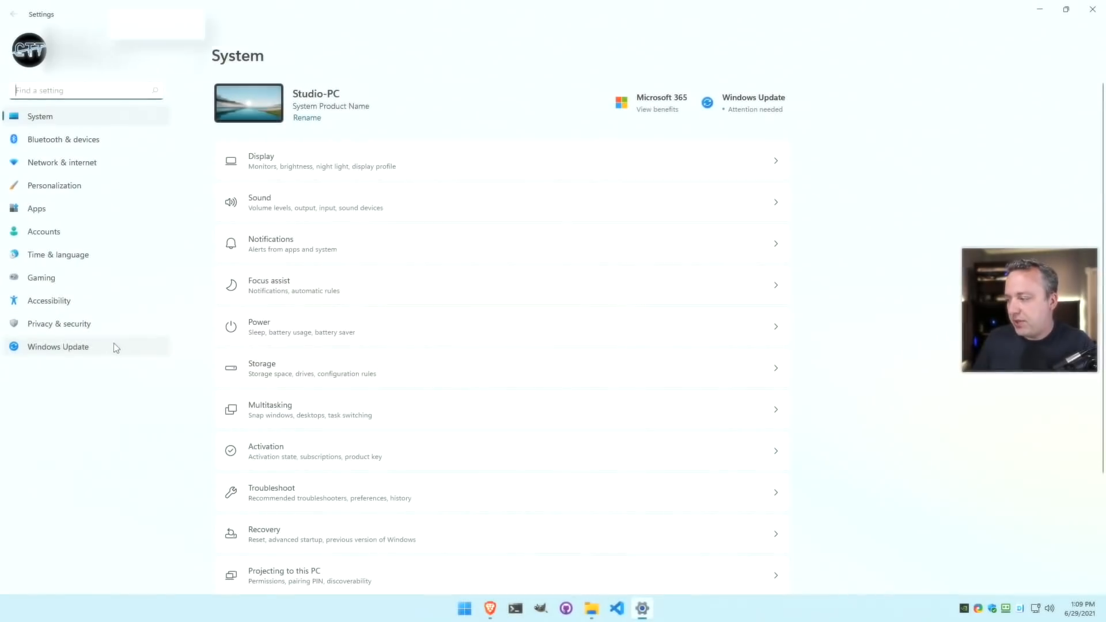
{"action": "left_click", "coordinate": [58, 347]}
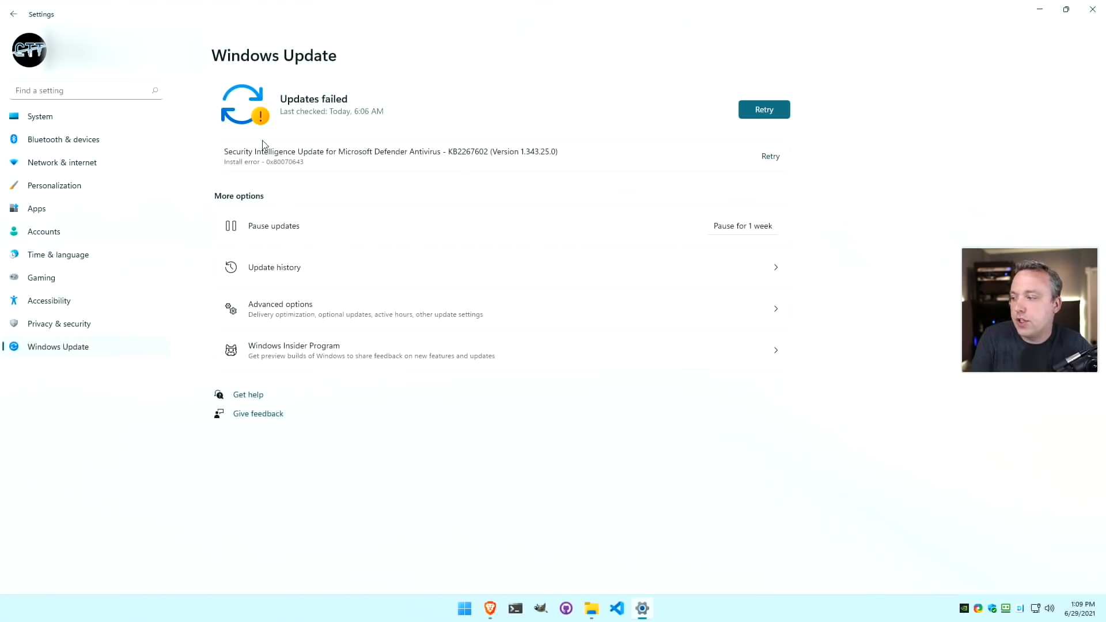
{"action": "left_click", "coordinate": [280, 308]}
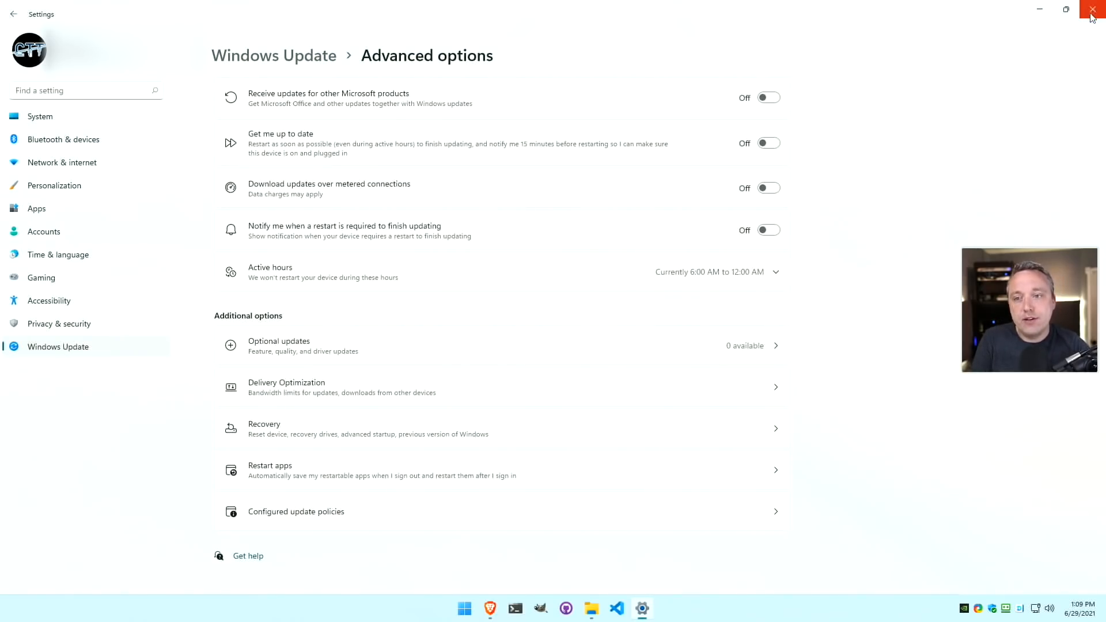
{"action": "left_click", "coordinate": [1092, 11]}
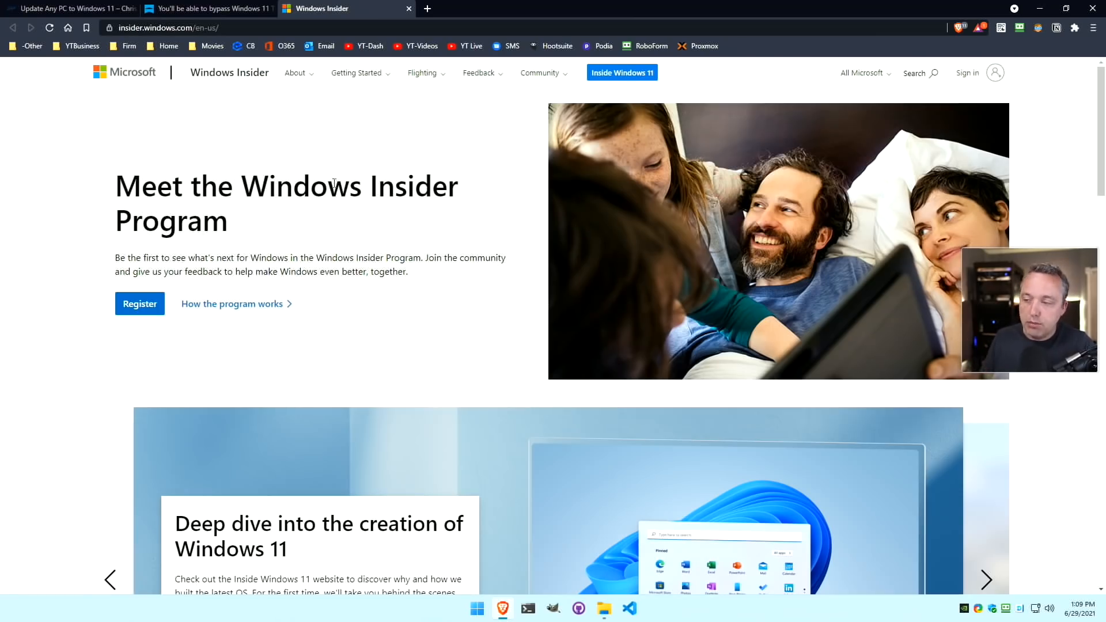
Read the windowslatest.com TPM 2.0 bypass article down to 'Method 1: Modify Registry'.
{"action": "left_click", "coordinate": [205, 8]}
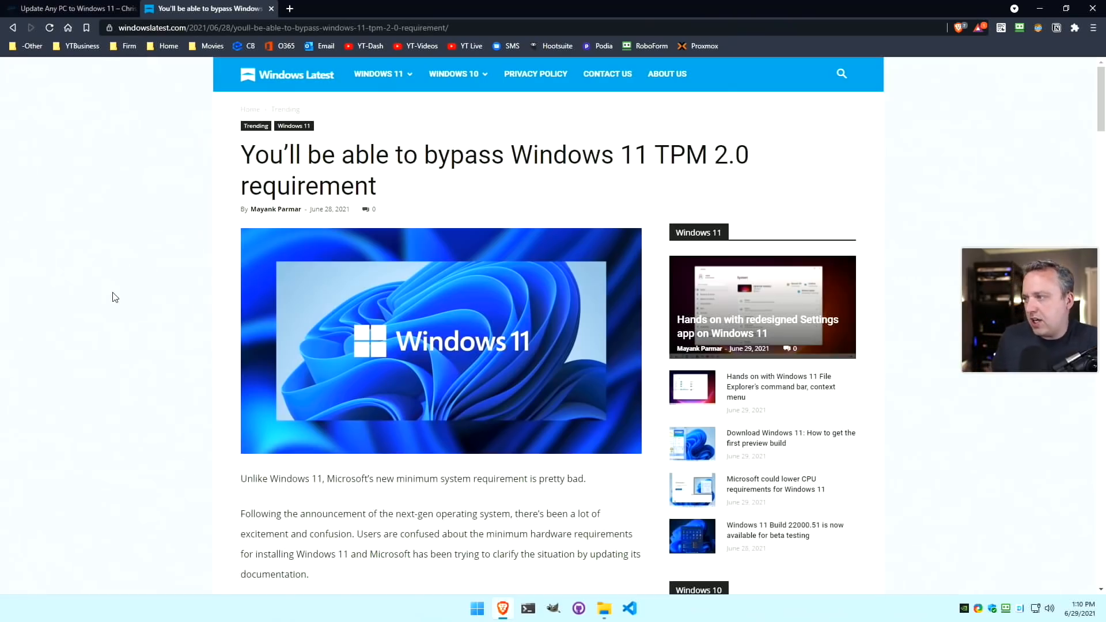
{"action": "mouse_move", "coordinate": [123, 255]}
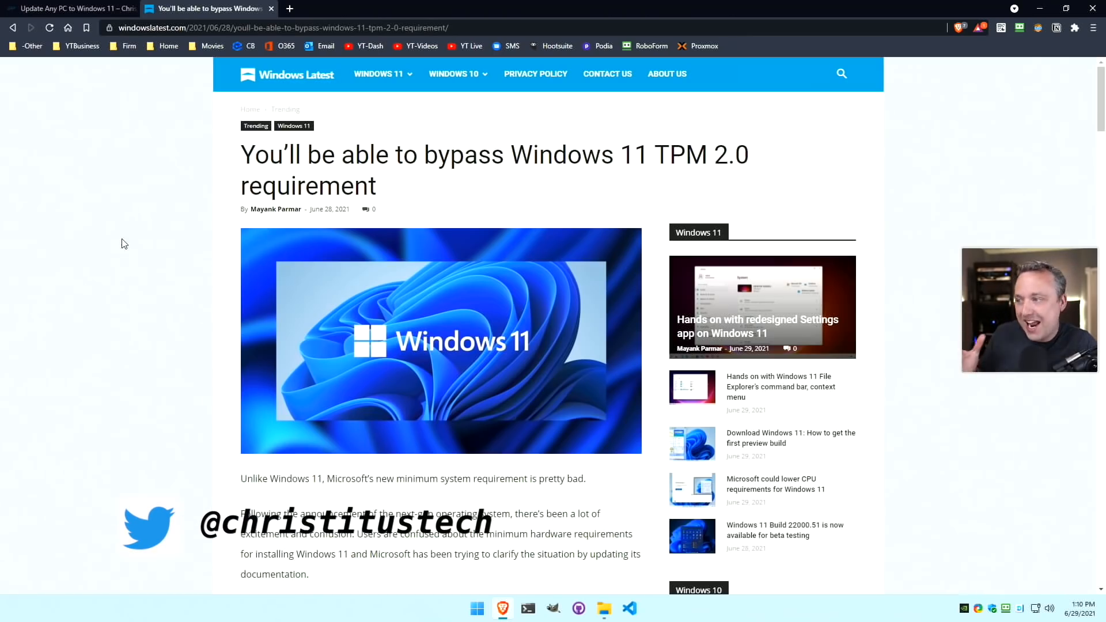
{"action": "mouse_move", "coordinate": [111, 255]}
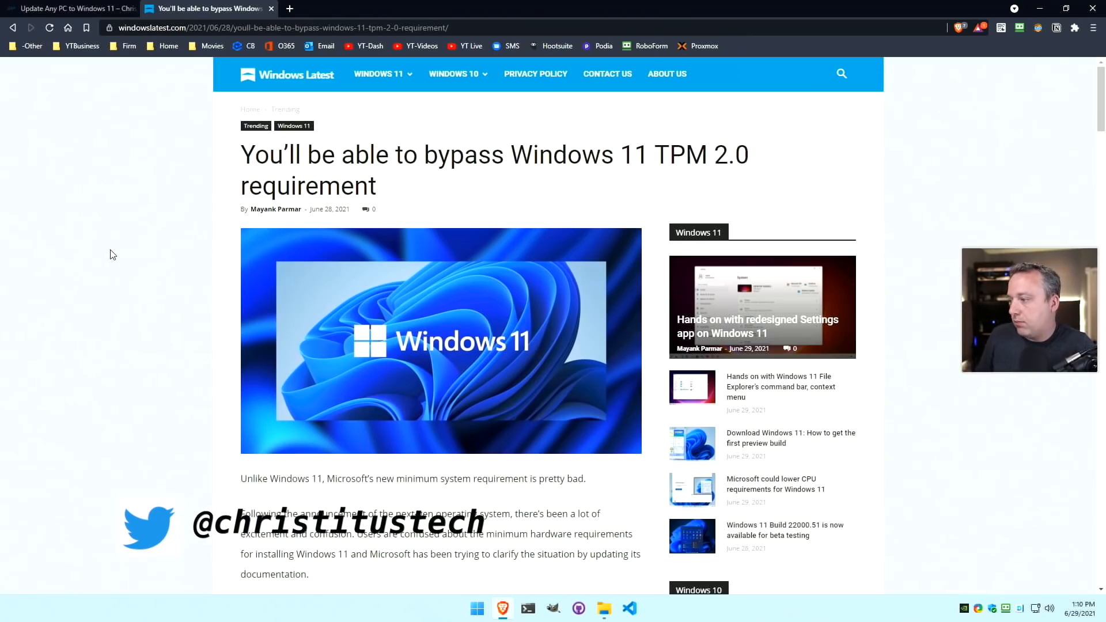
{"action": "scroll", "scroll_direction": "down", "scroll_amount": 3}
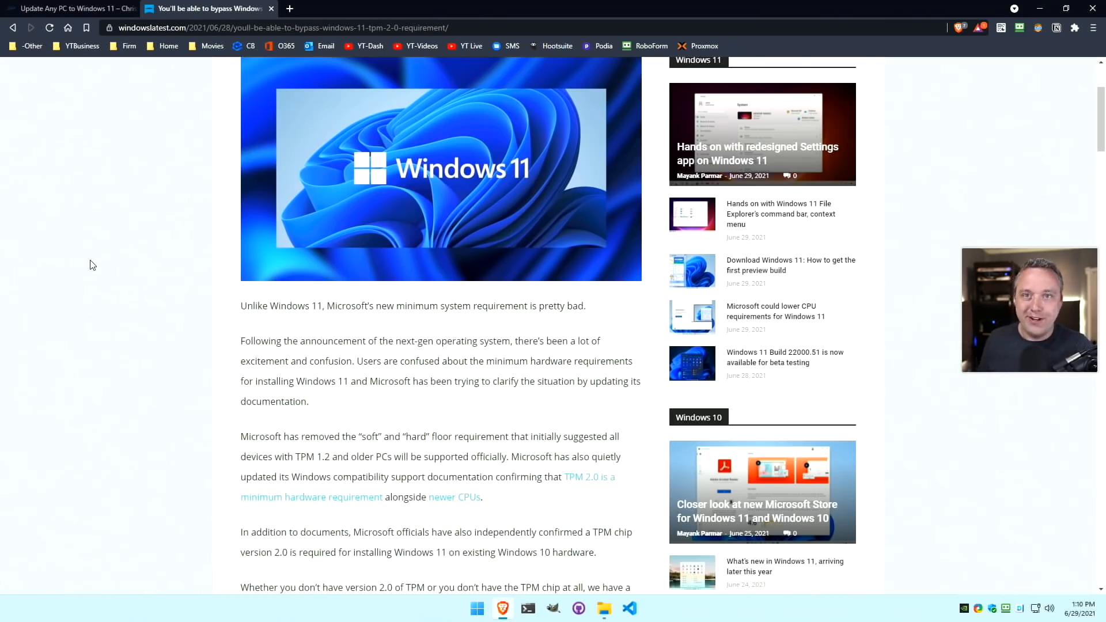
{"action": "scroll", "scroll_direction": "down", "scroll_amount": 3}
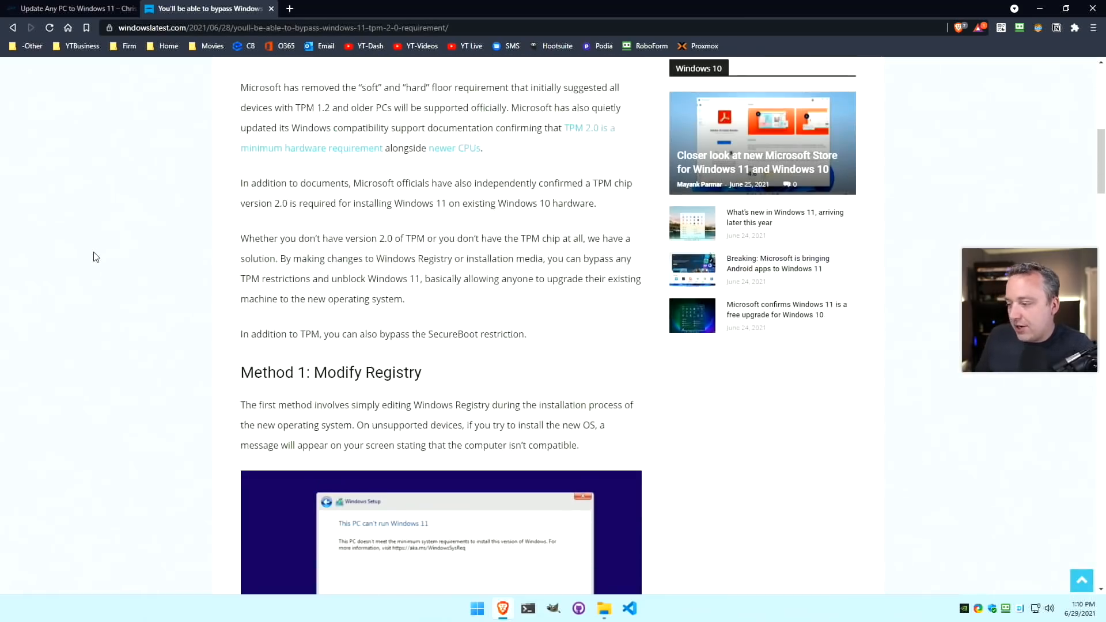
{"action": "scroll", "scroll_direction": "down", "scroll_amount": 3}
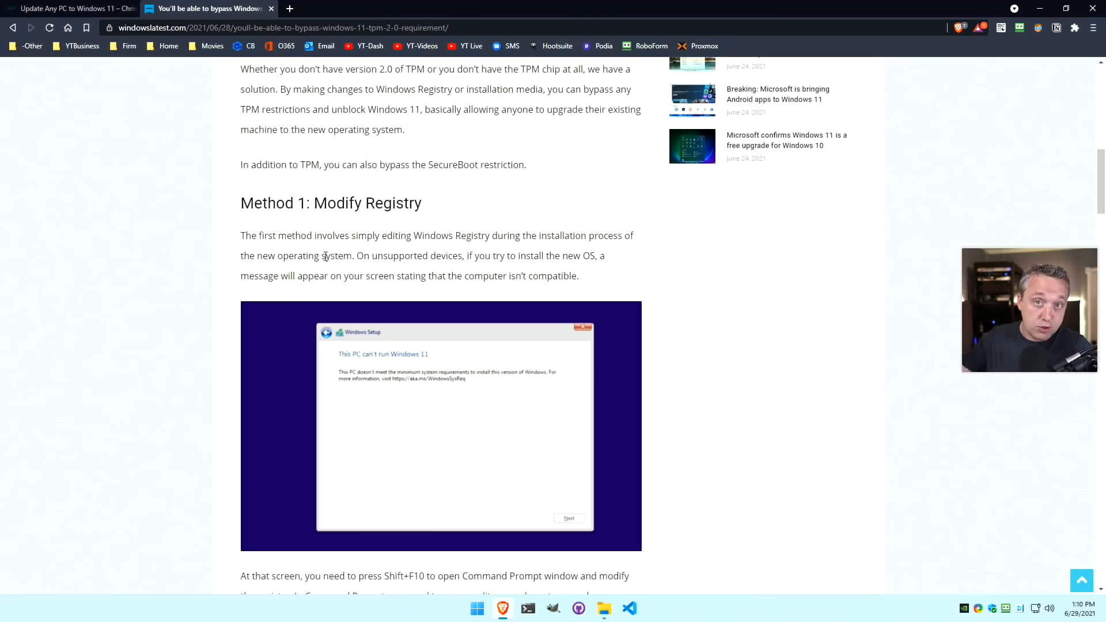
{"action": "scroll", "scroll_direction": "down", "scroll_amount": 3}
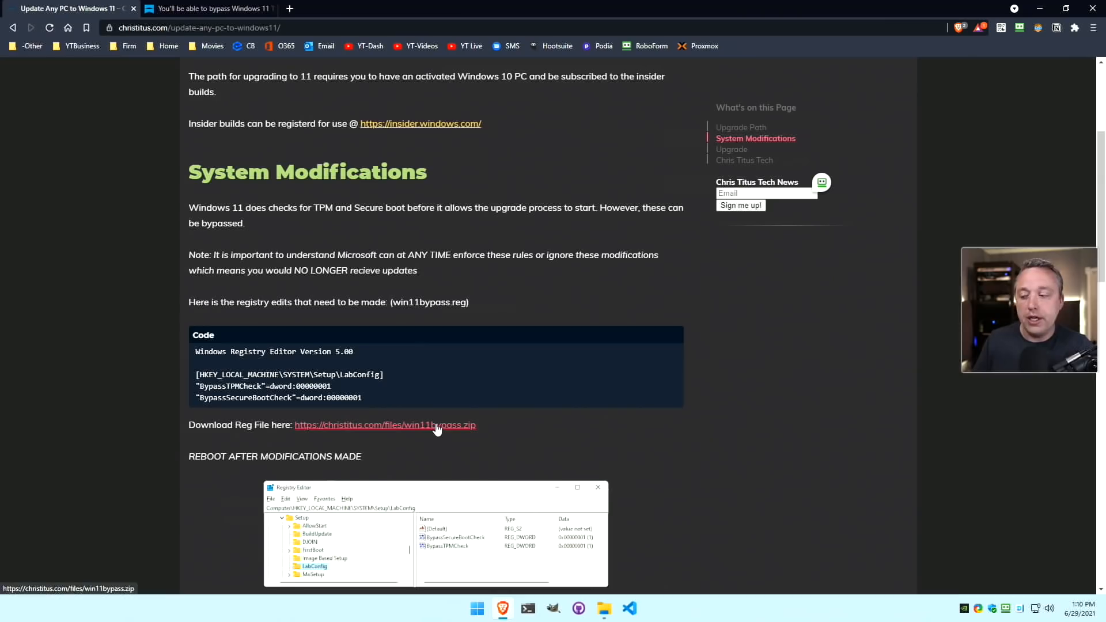
Download win11bypass.zip, view its contents and choose Edit on win11bypass.reg.
{"action": "left_click", "coordinate": [384, 425]}
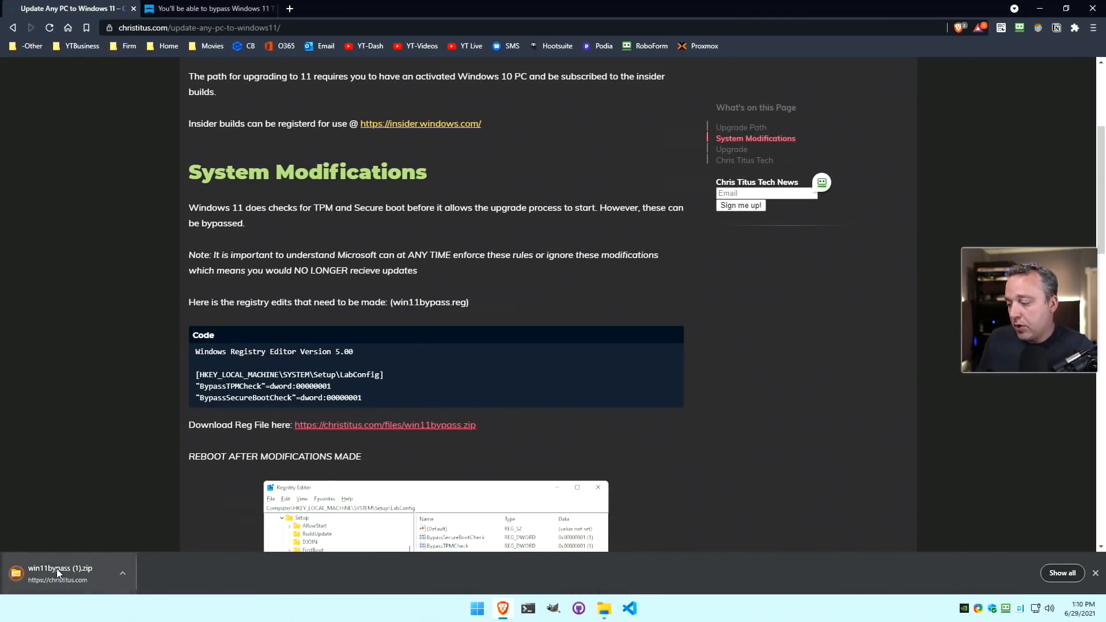
{"action": "left_click", "coordinate": [60, 571]}
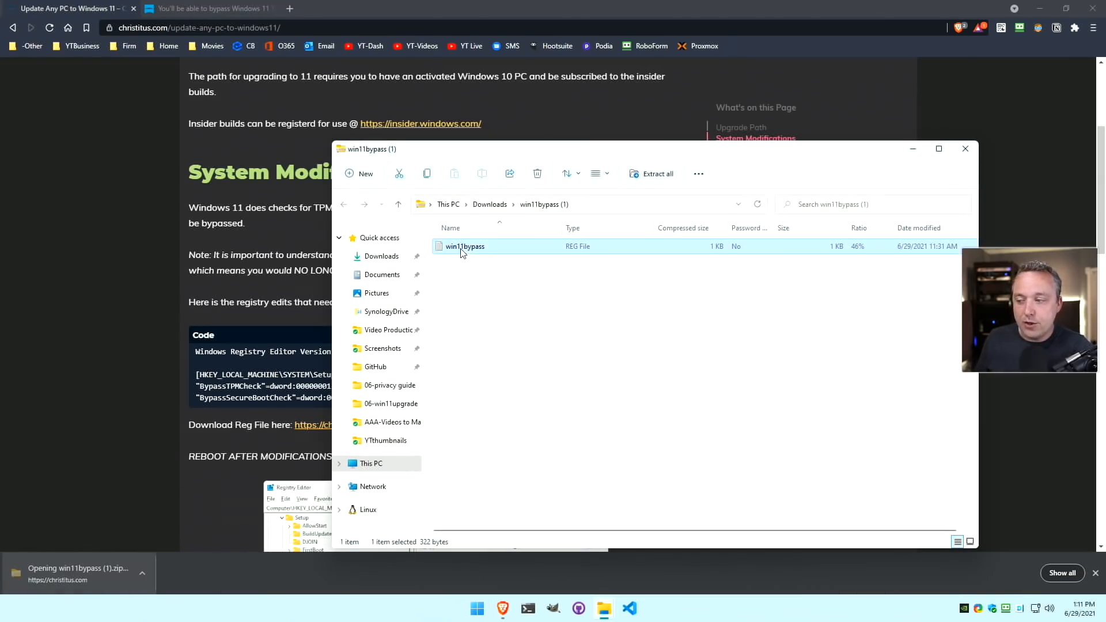
{"action": "right_click", "coordinate": [463, 247]}
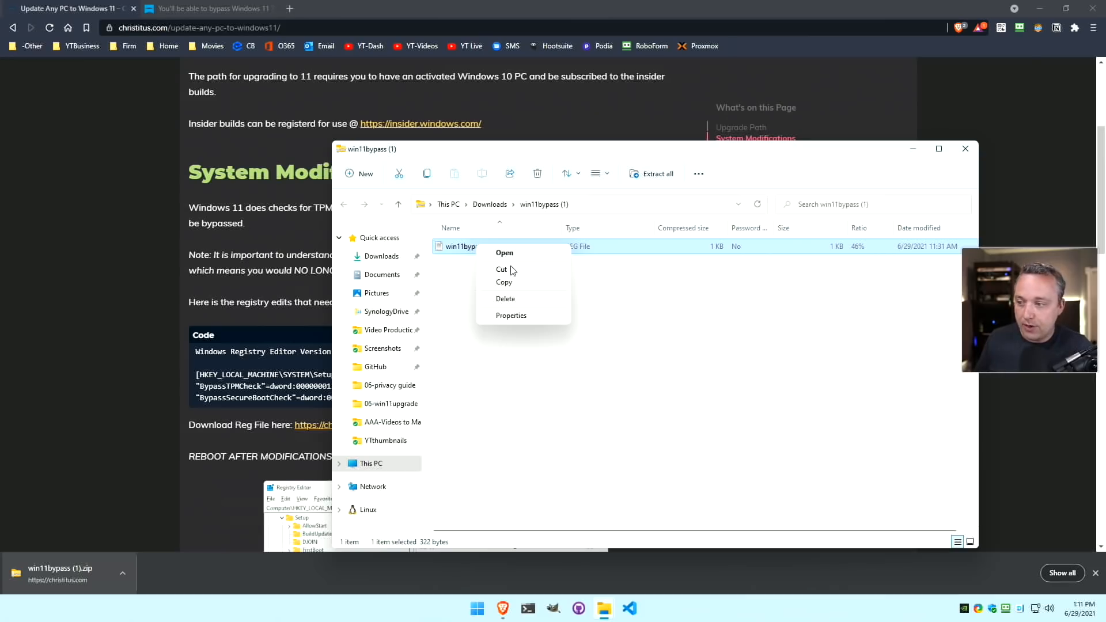
{"action": "left_click", "coordinate": [504, 252]}
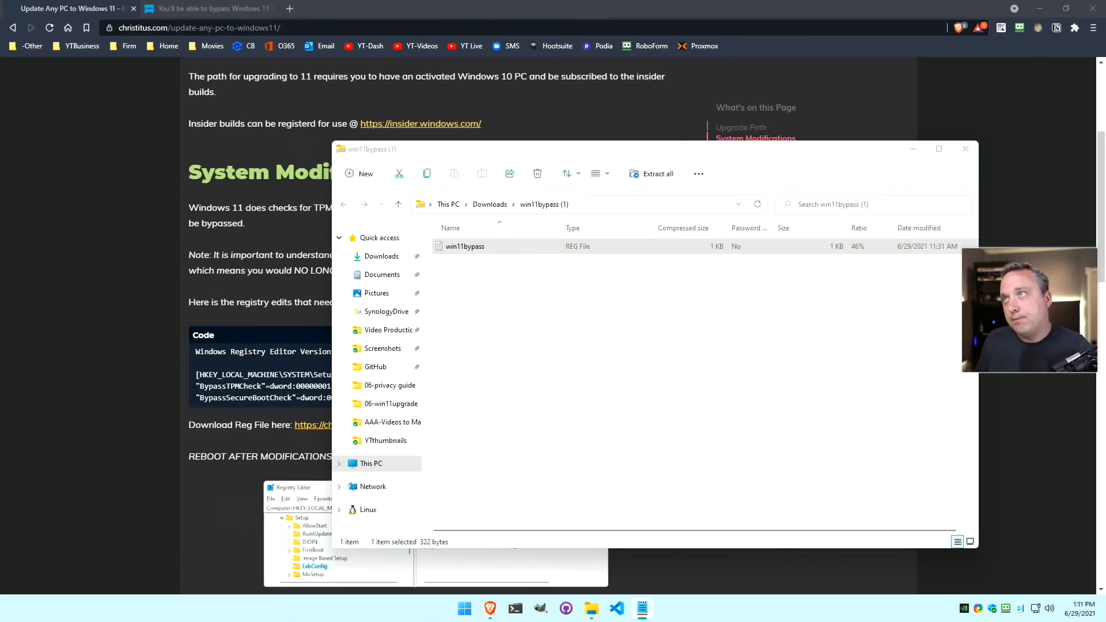
Show win11bypass.reg in Notepad with BypassTPMCheck and BypassSecureBootCheck set to 1 under LabConfig.
{"action": "double_click", "coordinate": [465, 246]}
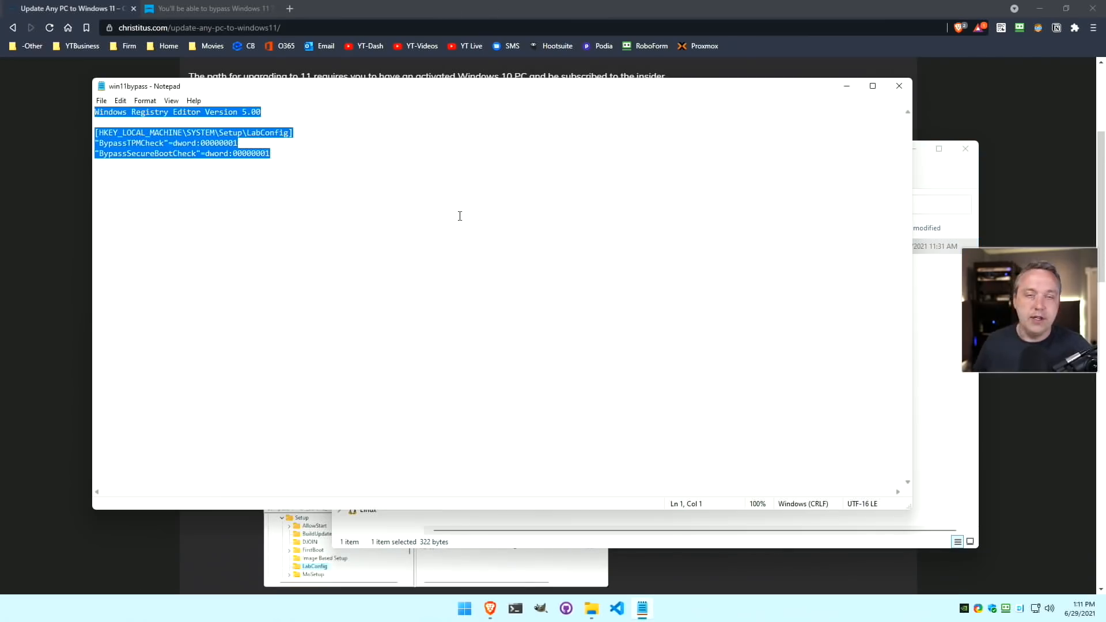
{"action": "mouse_move", "coordinate": [3, 299]}
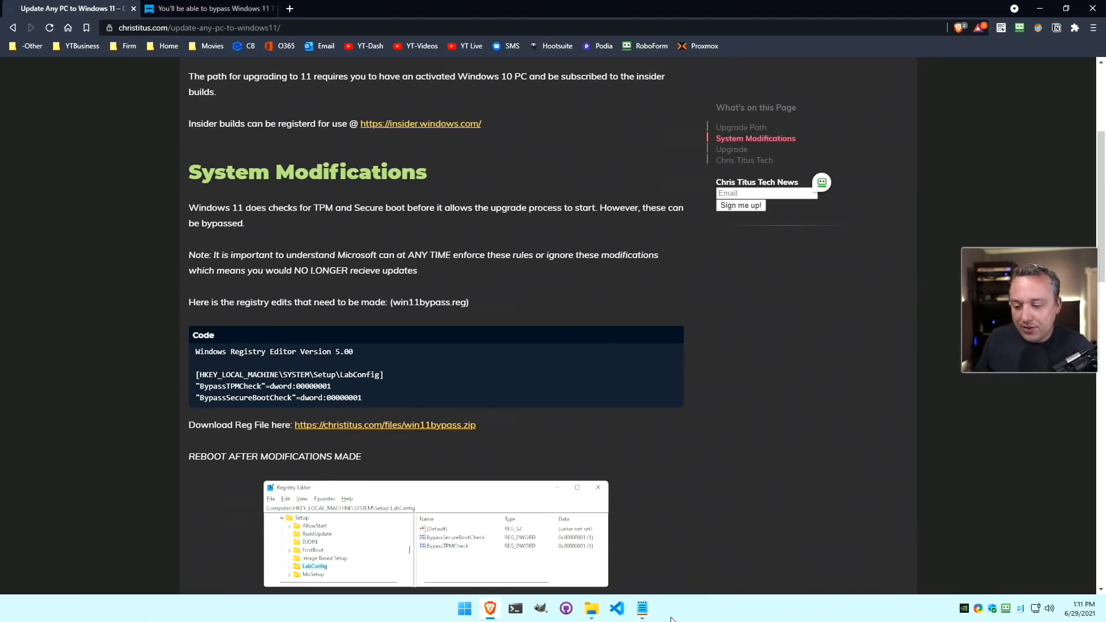
{"action": "left_click", "coordinate": [642, 608]}
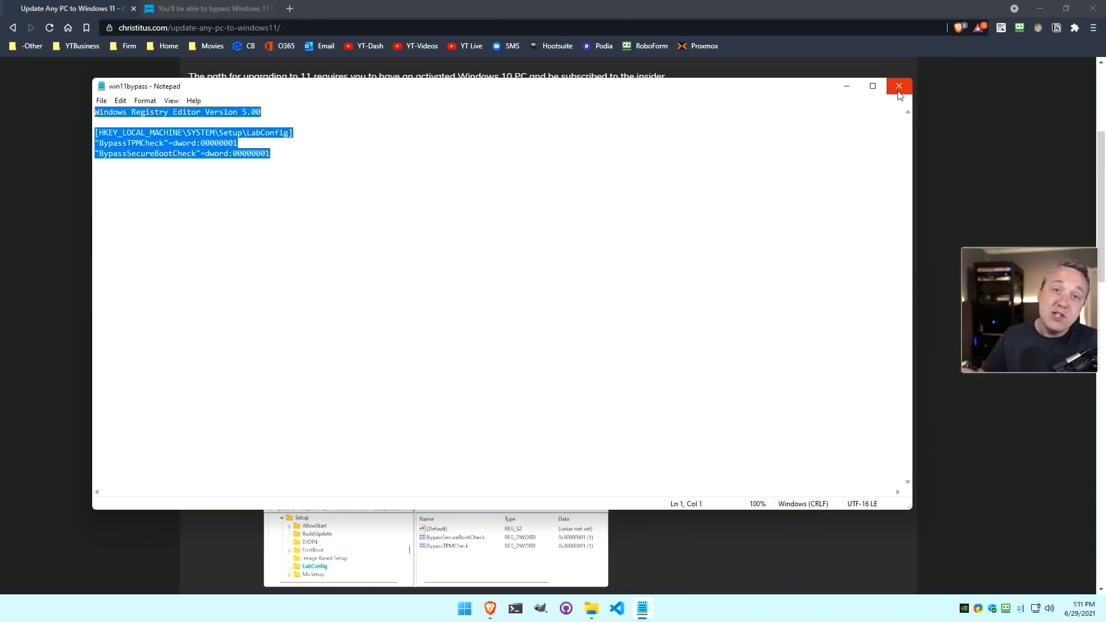
{"action": "left_click", "coordinate": [899, 86]}
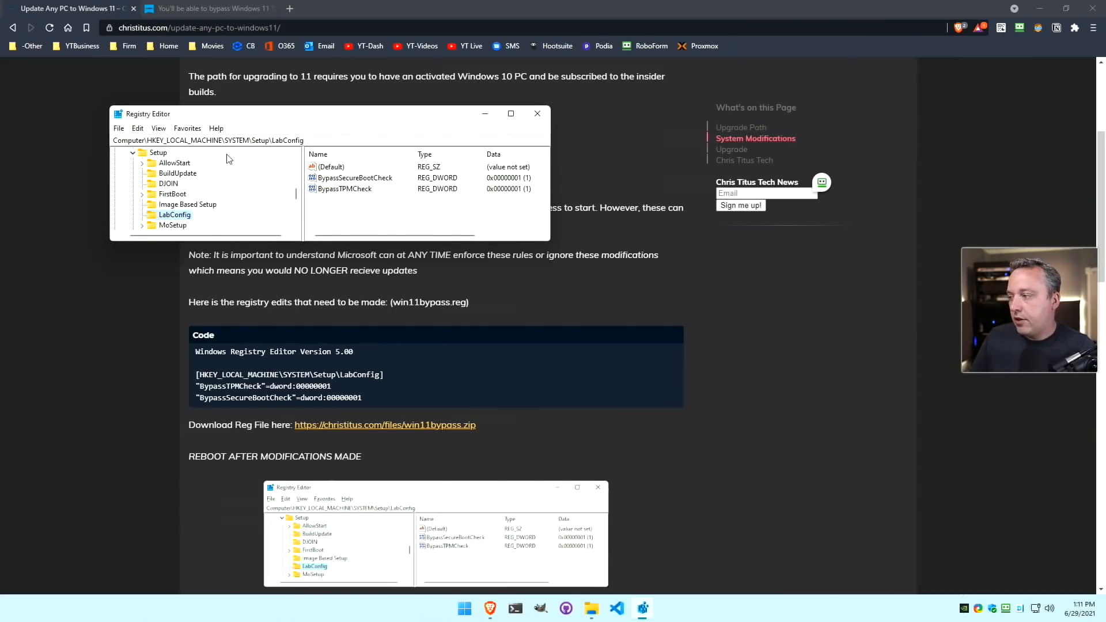
{"action": "left_click", "coordinate": [510, 114]}
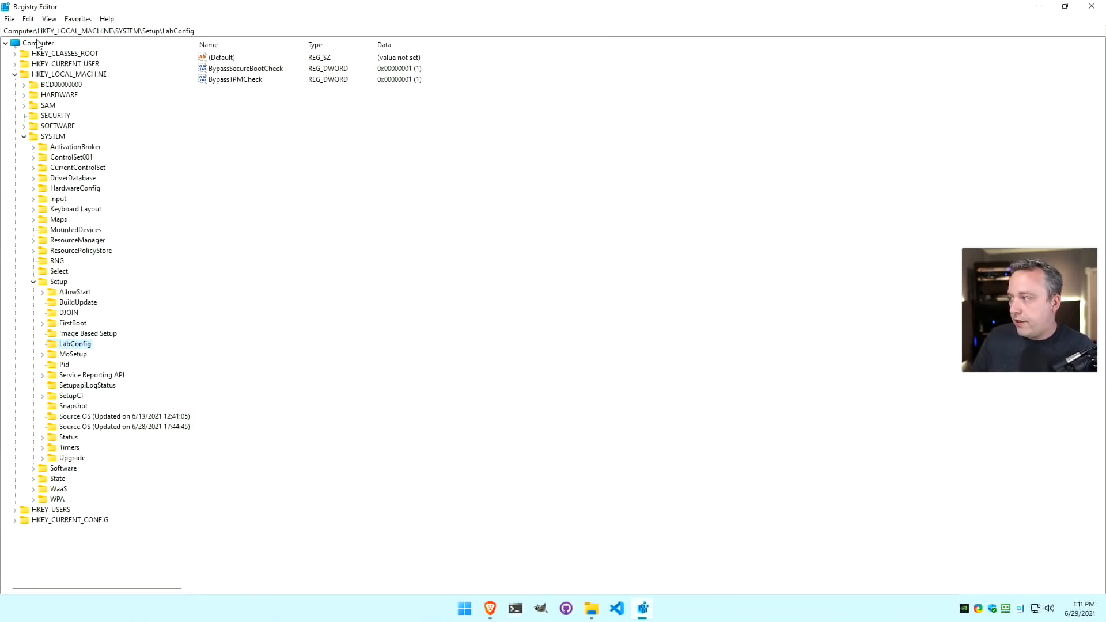
{"action": "left_click", "coordinate": [59, 281]}
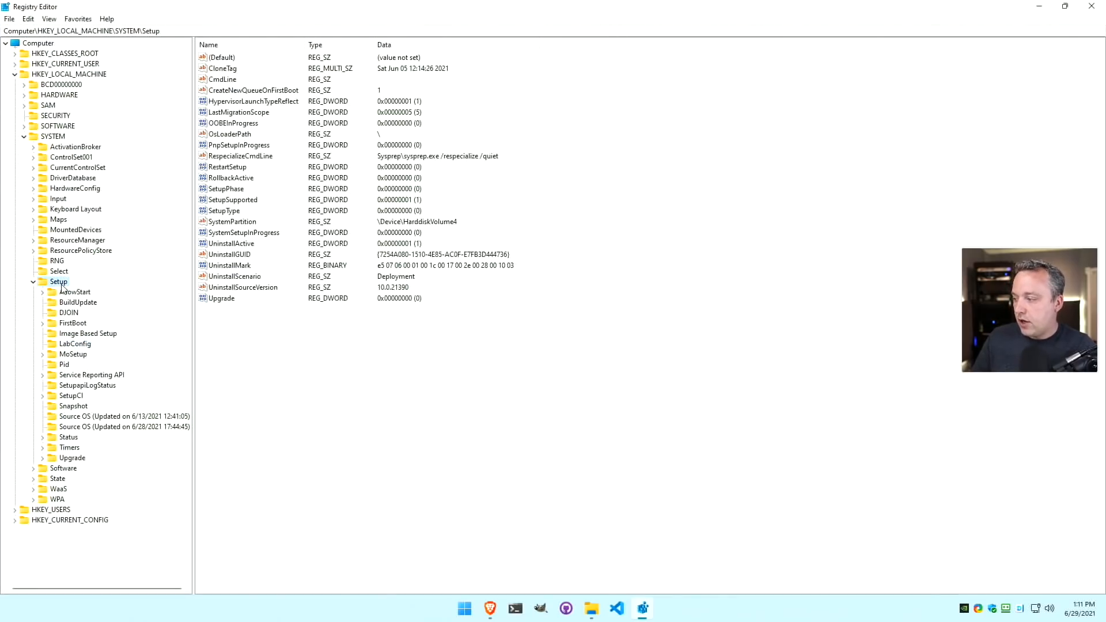
{"action": "left_click", "coordinate": [76, 343]}
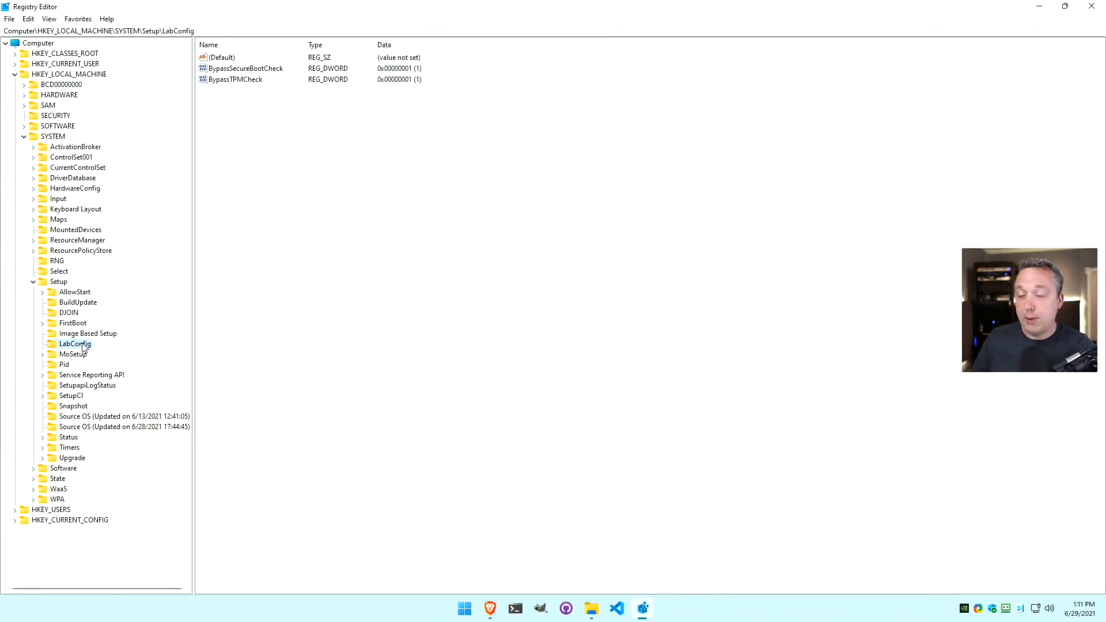
{"action": "mouse_move", "coordinate": [63, 291]}
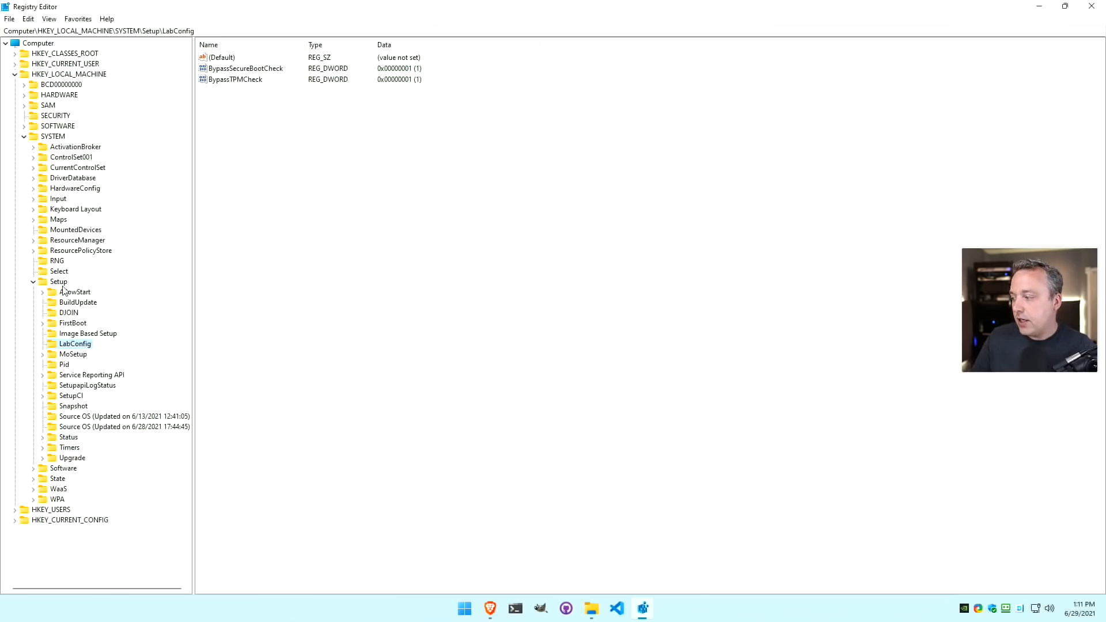
{"action": "right_click", "coordinate": [59, 281]}
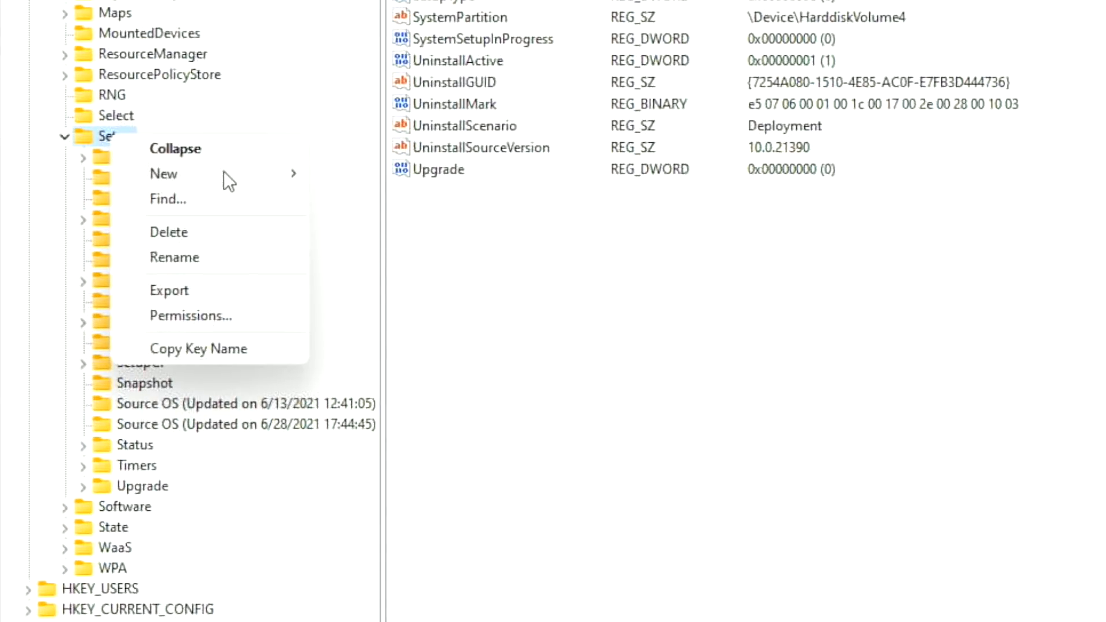
{"action": "left_click", "coordinate": [163, 174]}
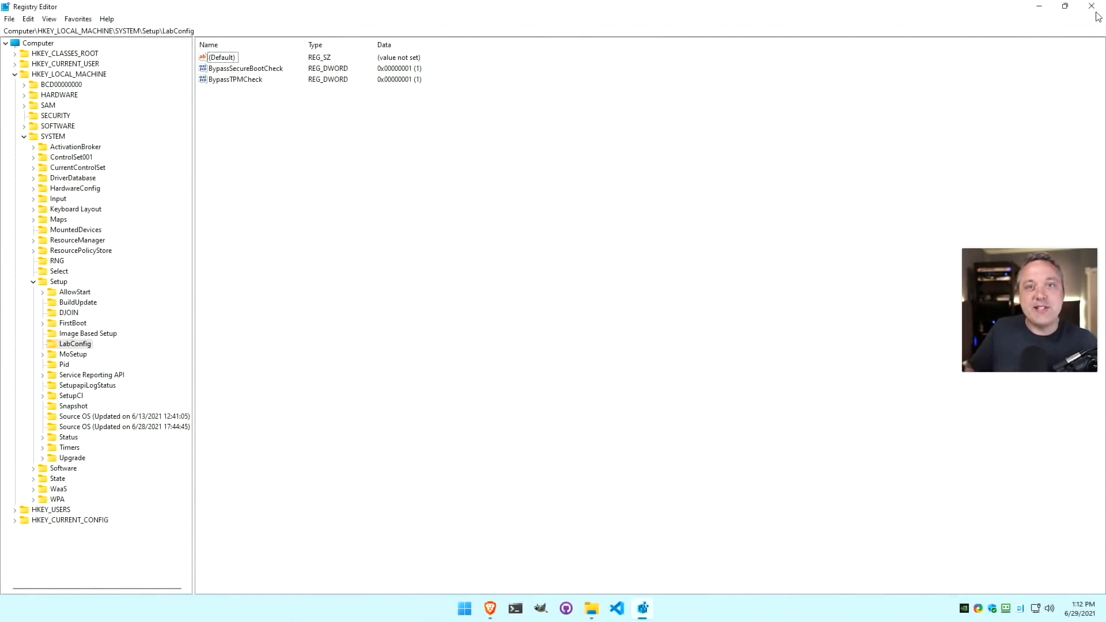
{"action": "mouse_move", "coordinate": [1092, 7]}
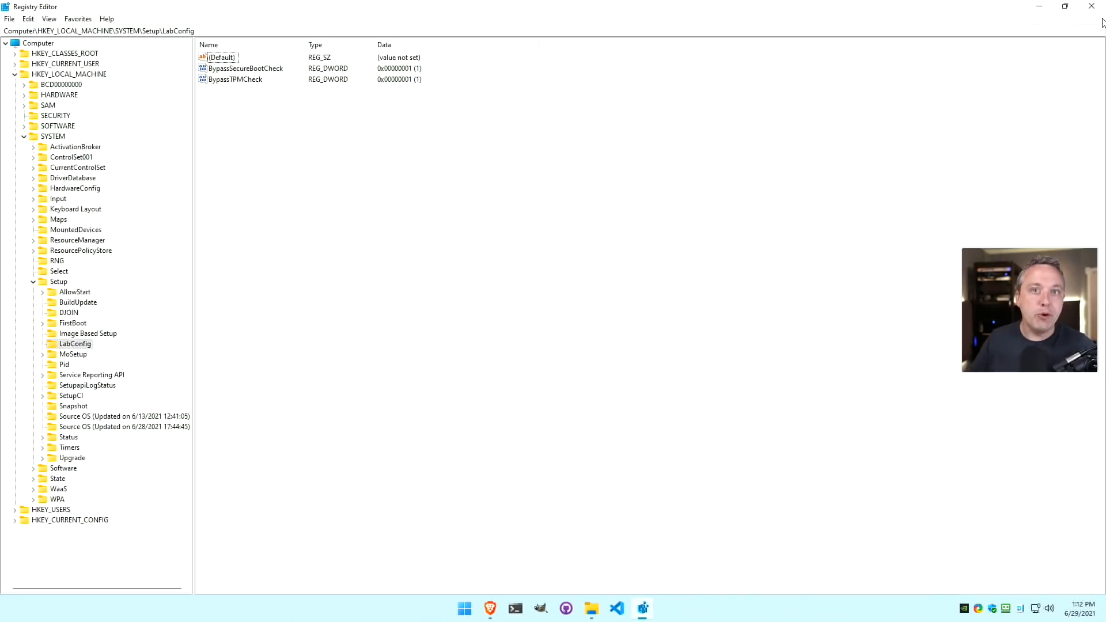
{"action": "mouse_move", "coordinate": [1091, 7]}
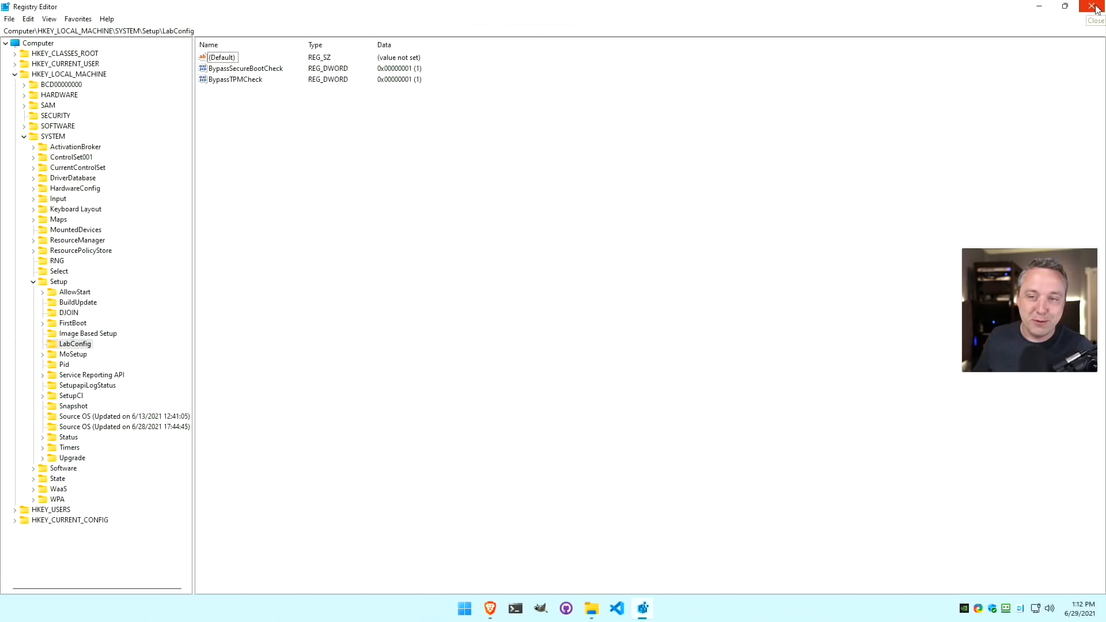
Close Registry Editor to return to the guide's Upgrade section in Brave.
{"action": "left_click", "coordinate": [1096, 7]}
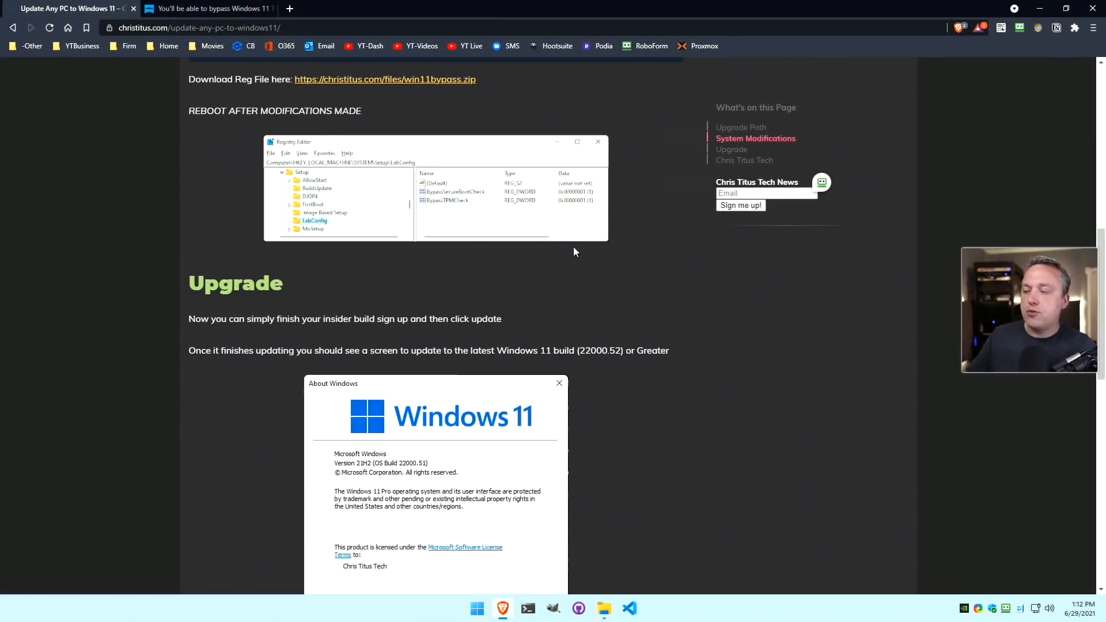
{"action": "mouse_move", "coordinate": [432, 137]}
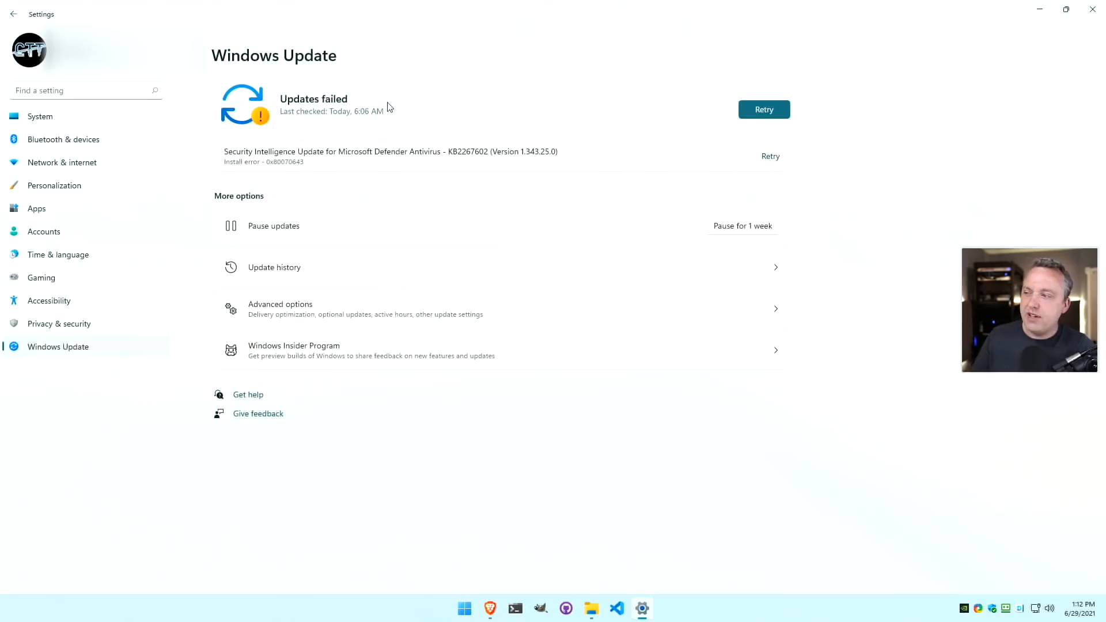
{"action": "mouse_move", "coordinate": [387, 145]}
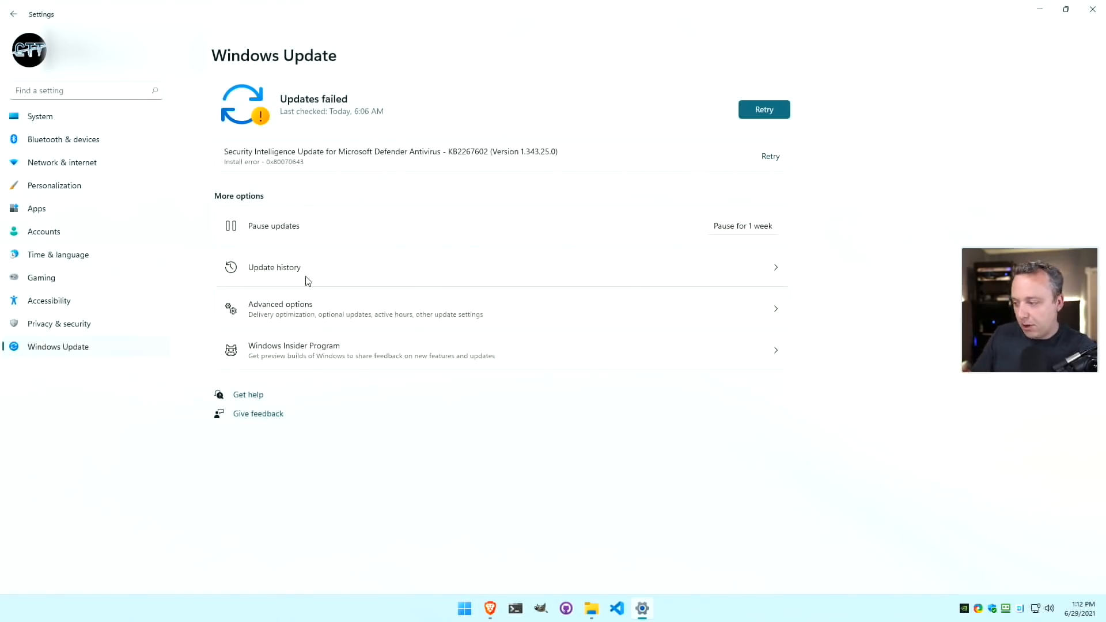
Go to Windows Insider Program settings showing build 22000.51 on the Dev Channel.
{"action": "left_click", "coordinate": [294, 350]}
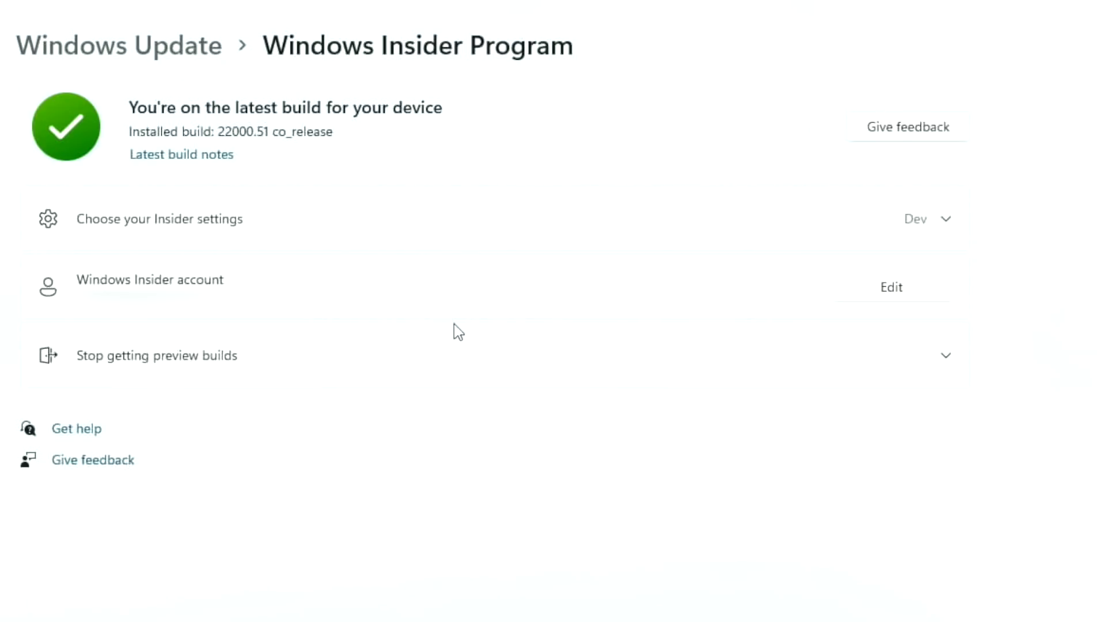
{"action": "mouse_move", "coordinate": [512, 451]}
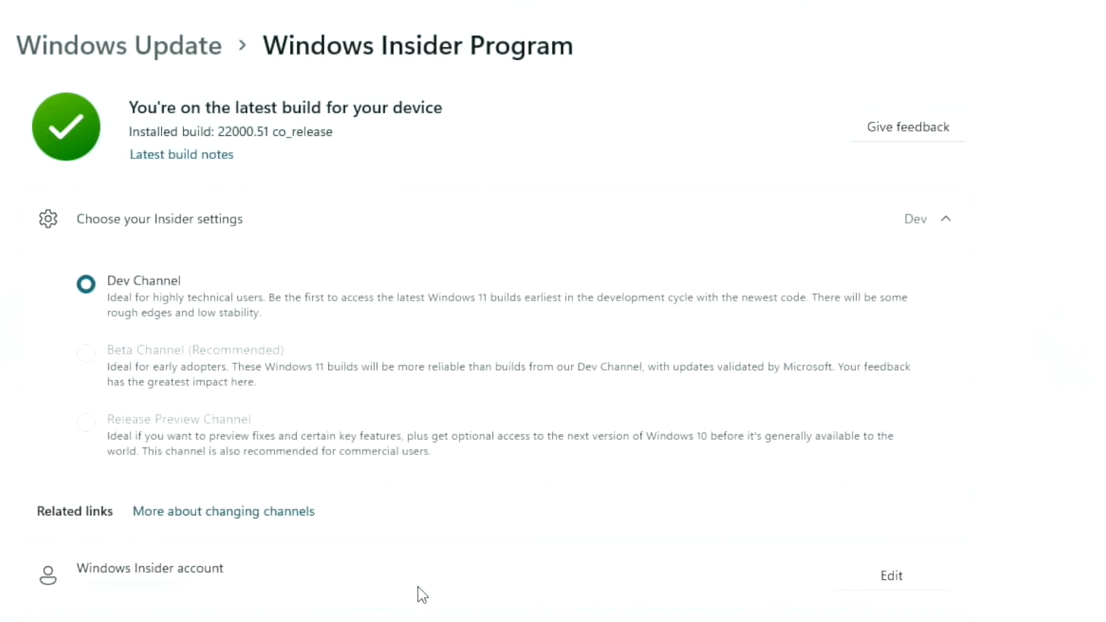
{"action": "mouse_move", "coordinate": [504, 601]}
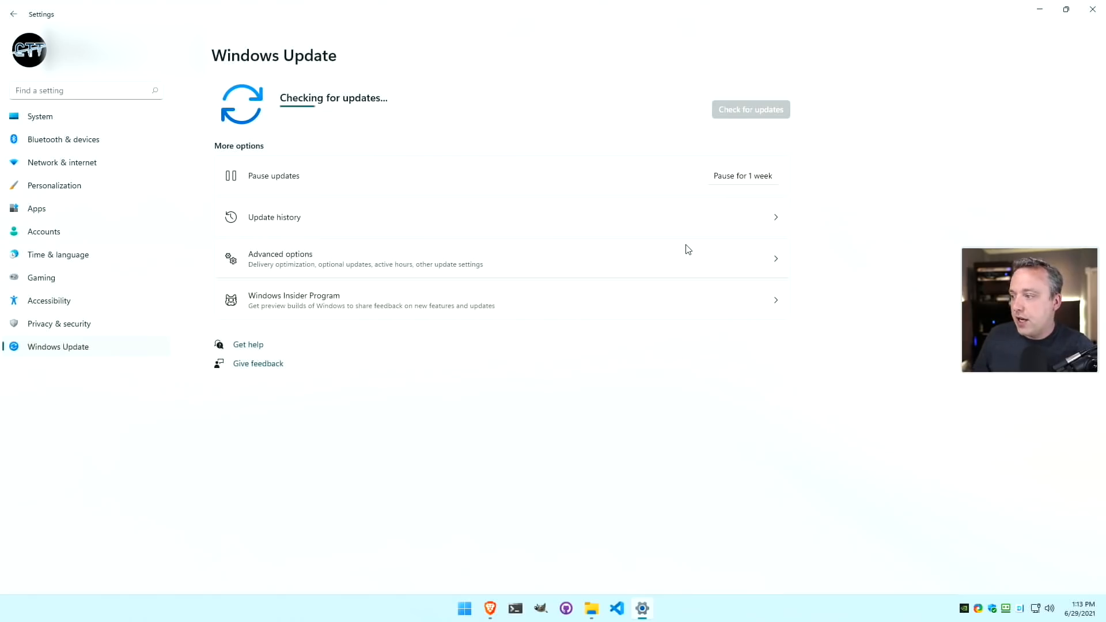
{"action": "mouse_move", "coordinate": [671, 280]}
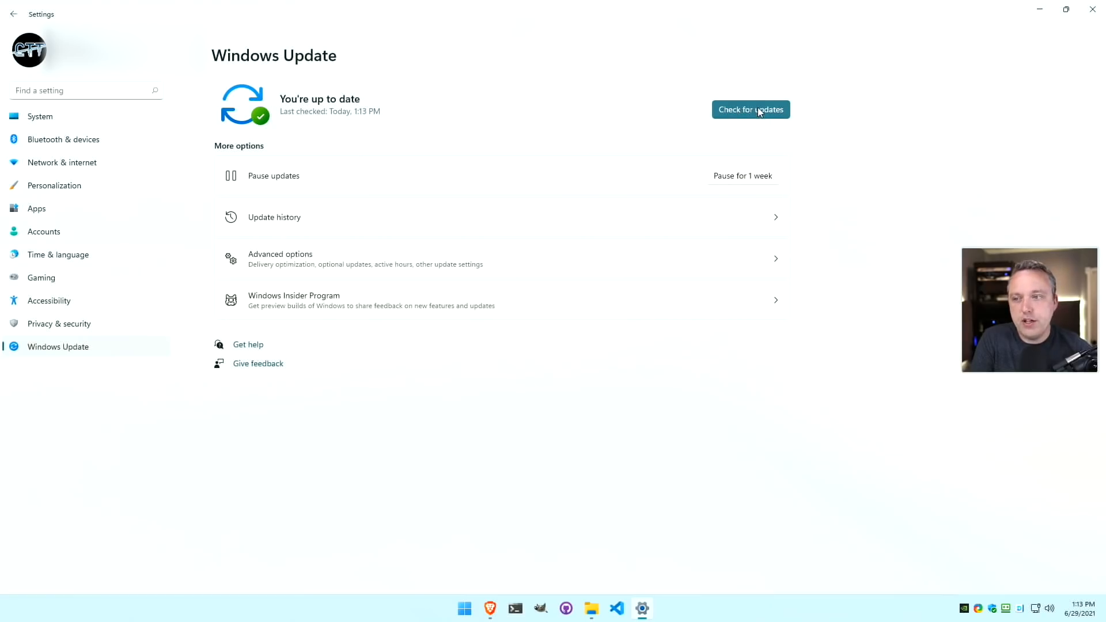
{"action": "mouse_move", "coordinate": [731, 149]}
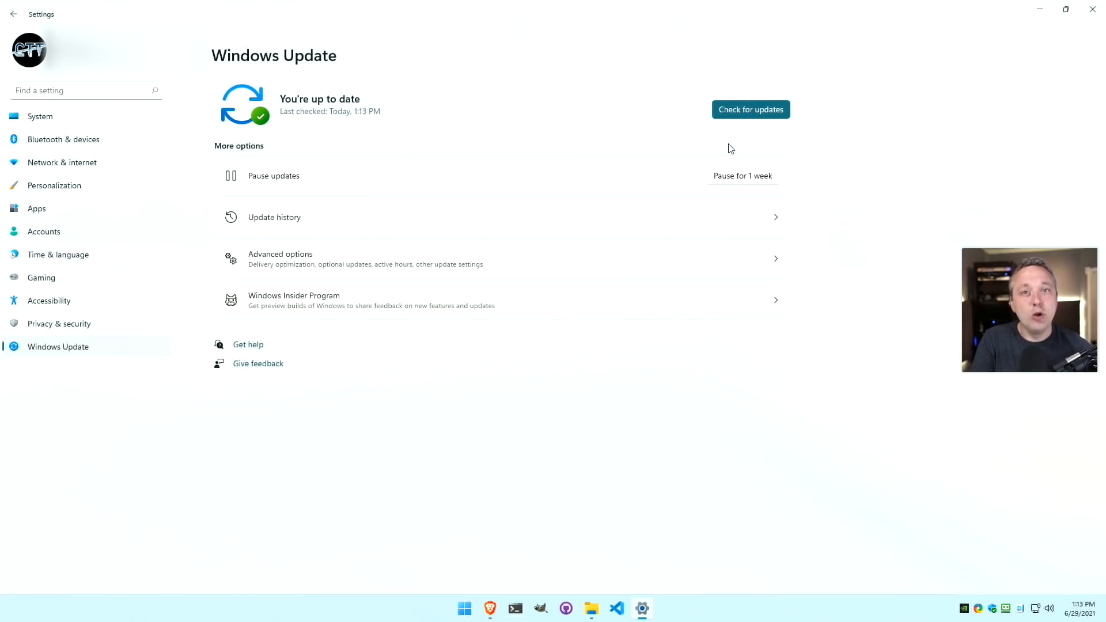
{"action": "mouse_move", "coordinate": [628, 132]}
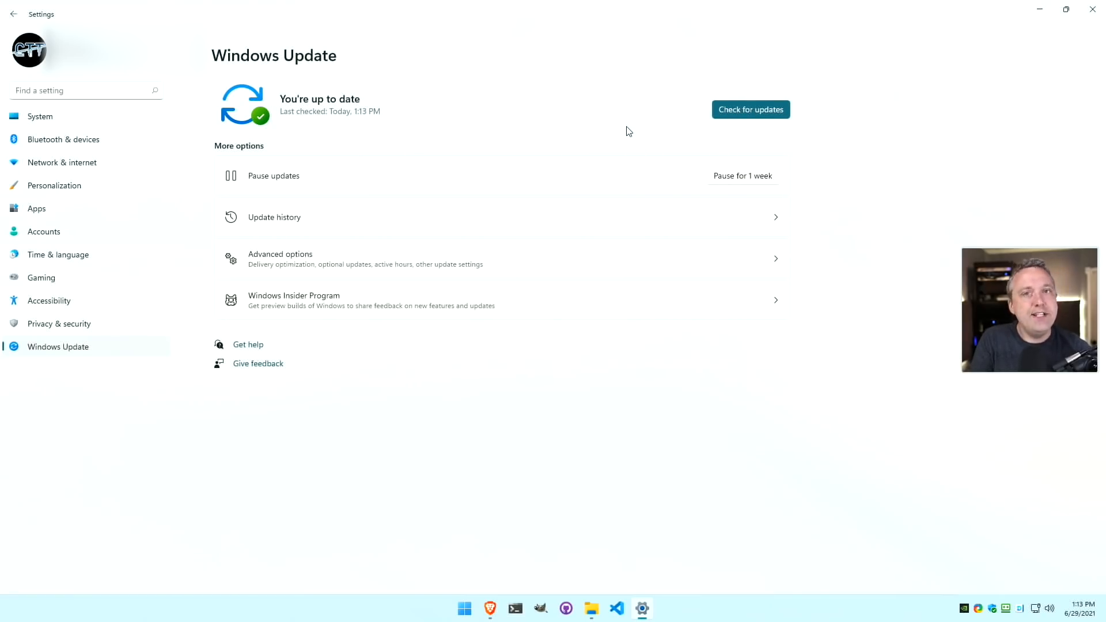
{"action": "mouse_move", "coordinate": [664, 159]}
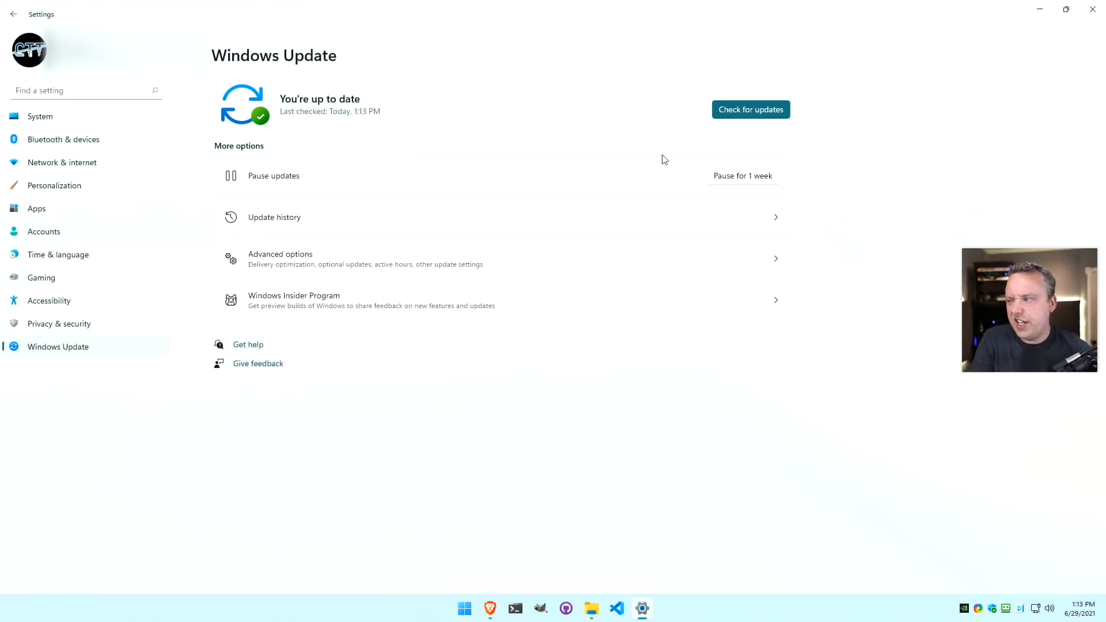
{"action": "mouse_move", "coordinate": [630, 156]}
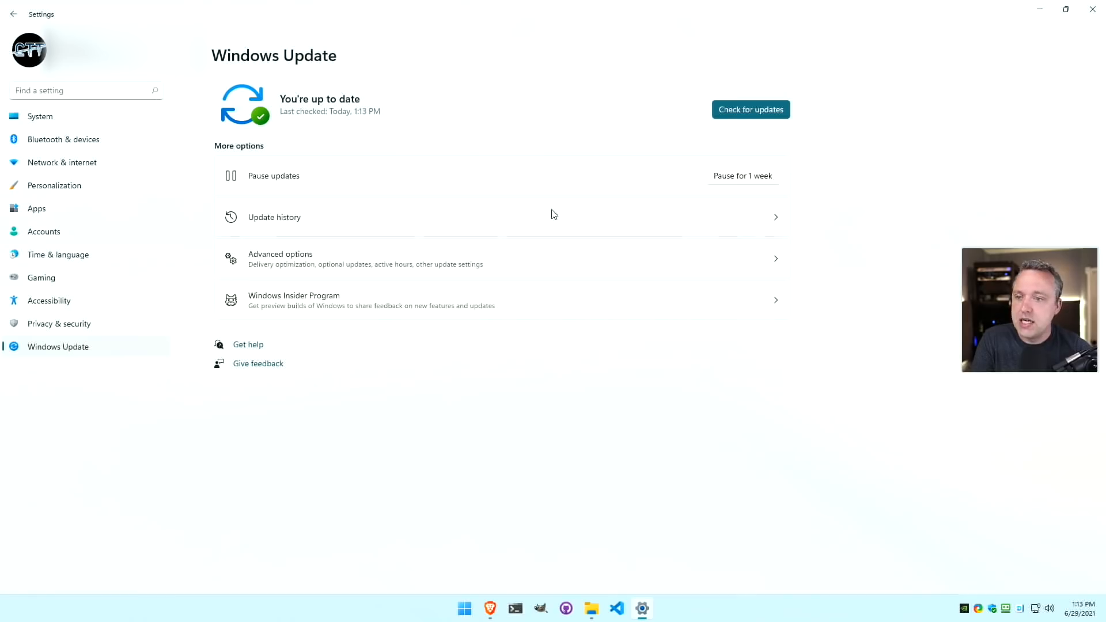
{"action": "mouse_move", "coordinate": [622, 338]}
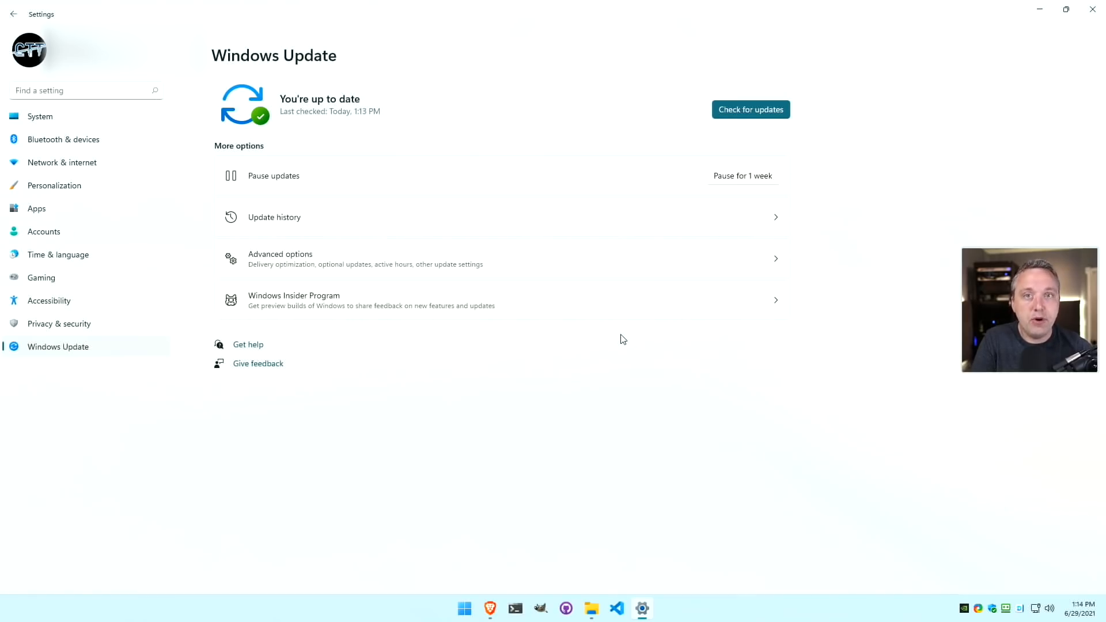
{"action": "mouse_move", "coordinate": [670, 300]}
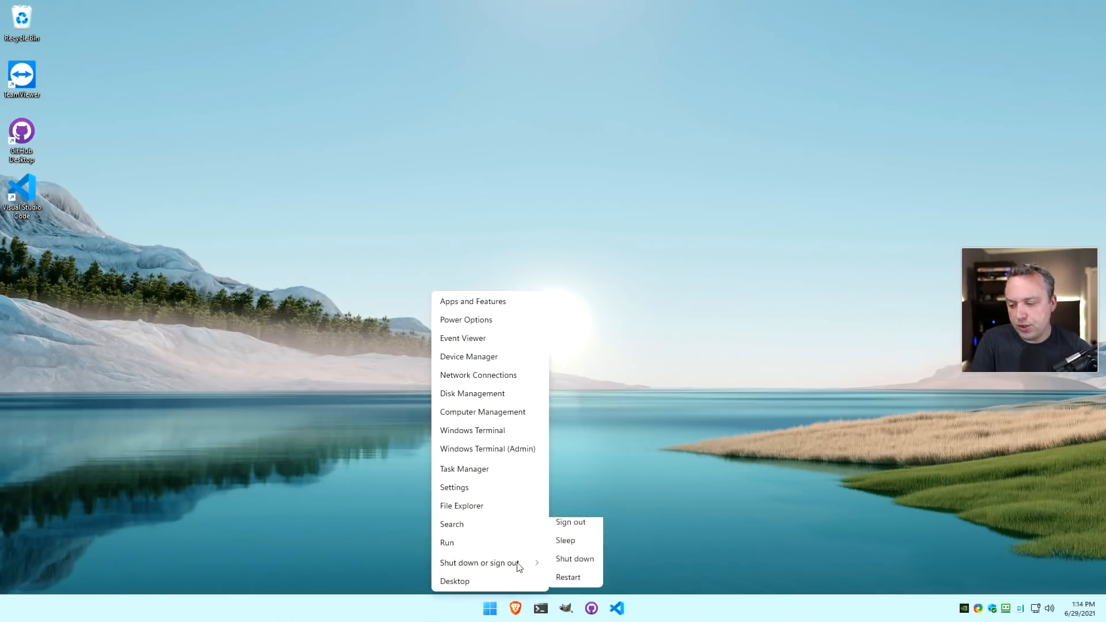
Restart the computer from the Start menu.
{"action": "left_click", "coordinate": [568, 577]}
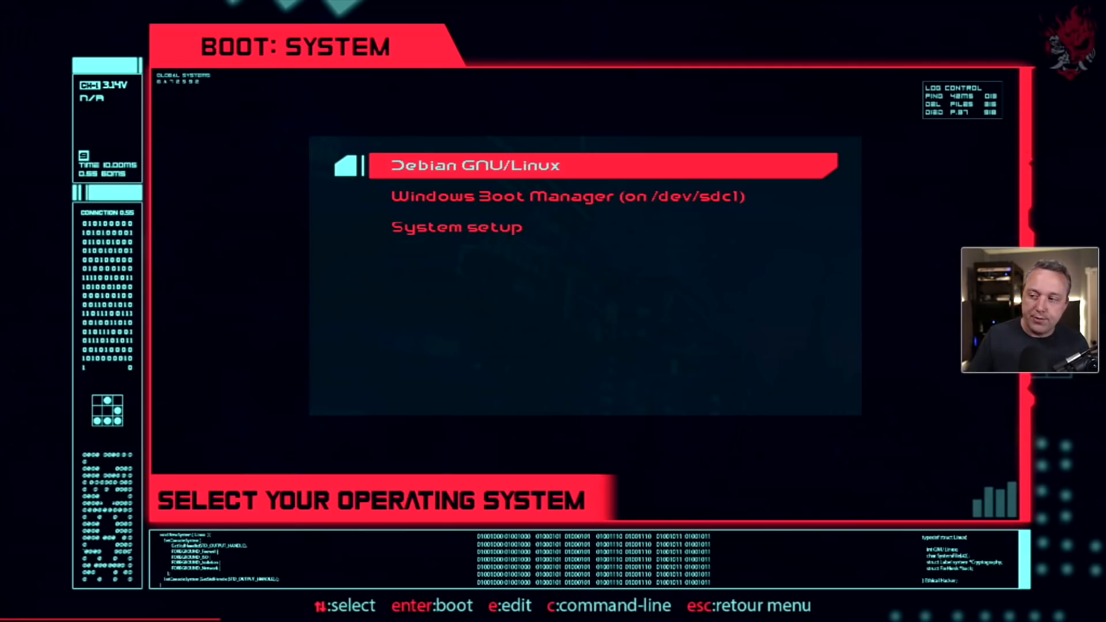
Choose Windows Boot Manager over Debian GNU/Linux and boot into Windows 11.
{"action": "key", "text": "Down"}
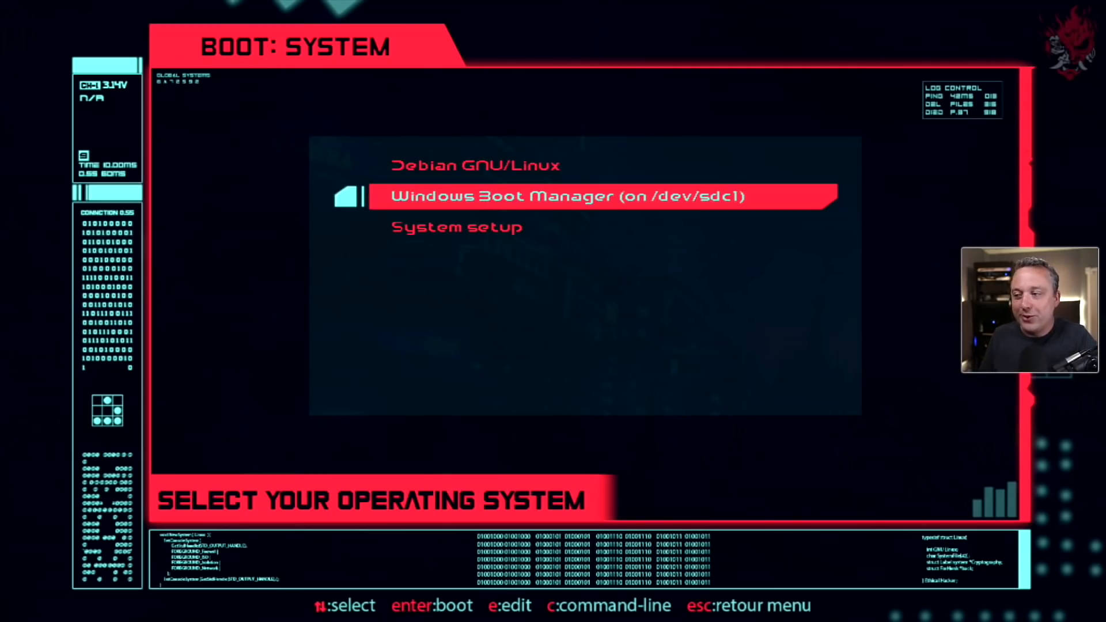
{"action": "key", "text": "enter"}
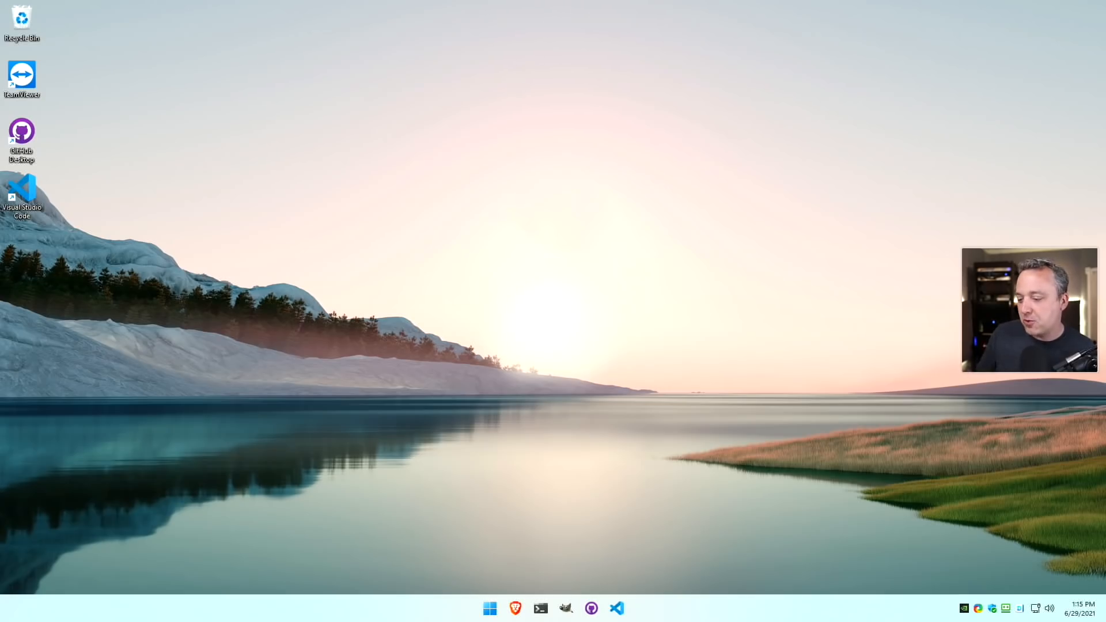
Launch Task Manager and view Performance for the AMD Ryzen 5 5600X CPU.
{"action": "left_click", "coordinate": [490, 607]}
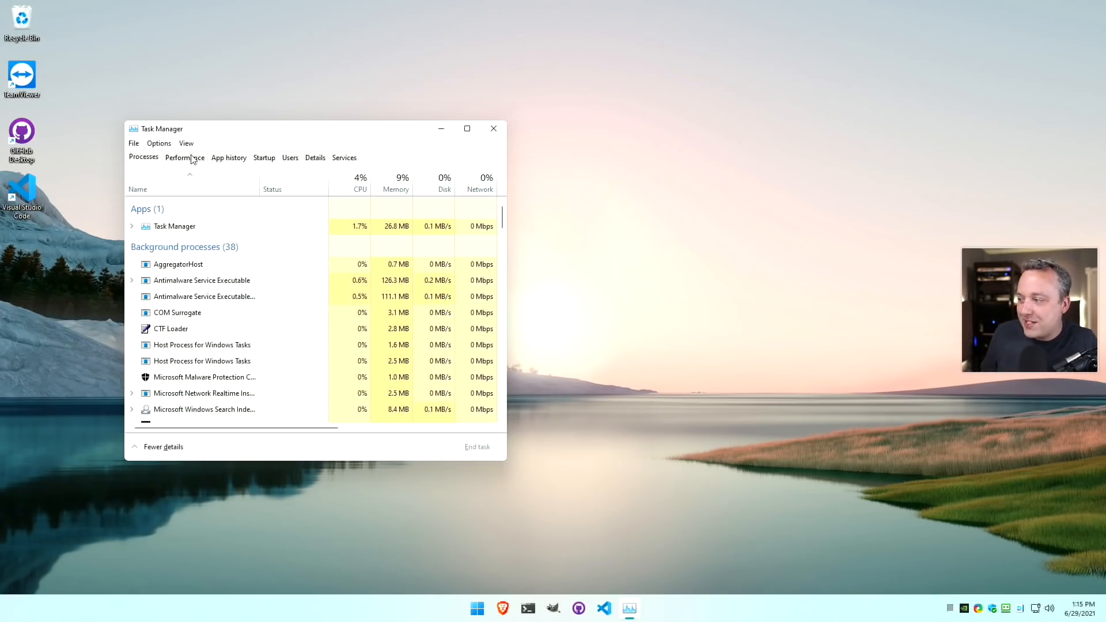
{"action": "left_click", "coordinate": [184, 158]}
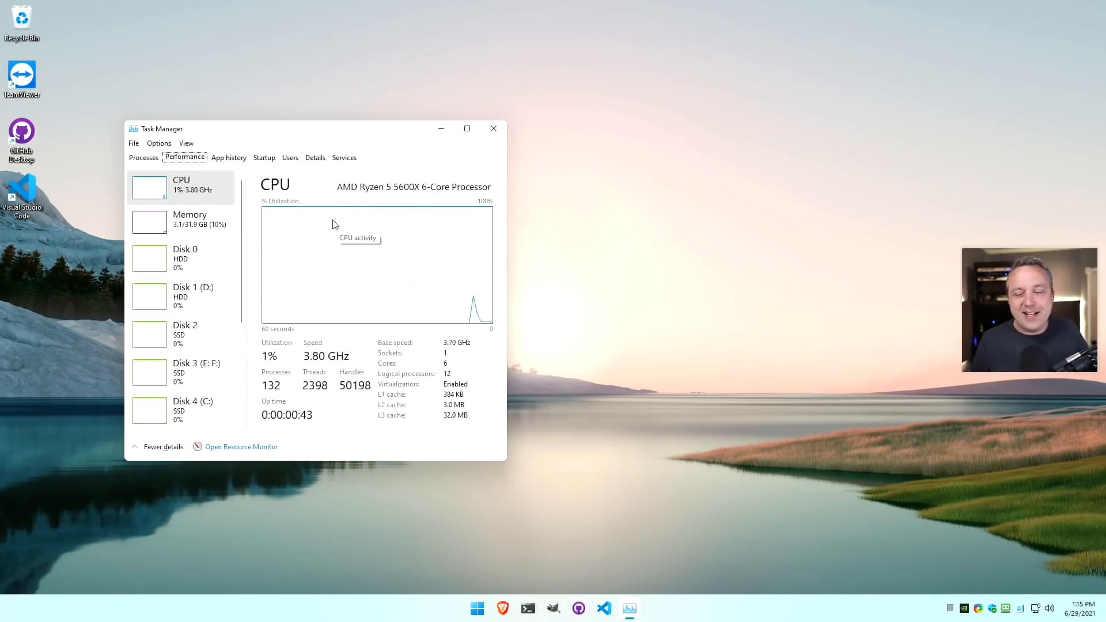